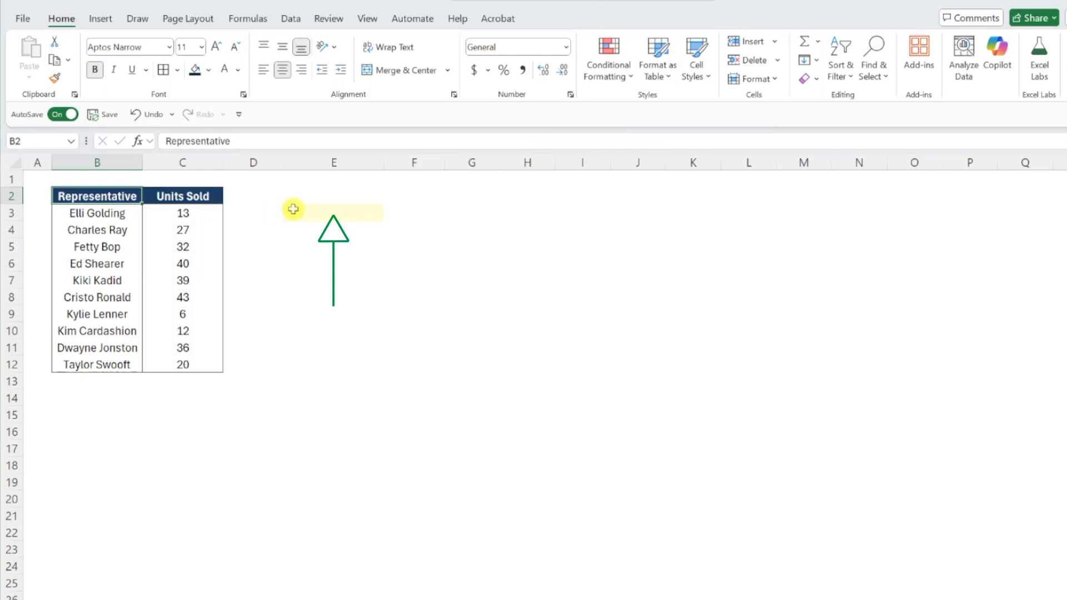
# Enter =B3 in E3 to start listing the representative names, beginning with Elli Golding
pyautogui.click(302, 208)
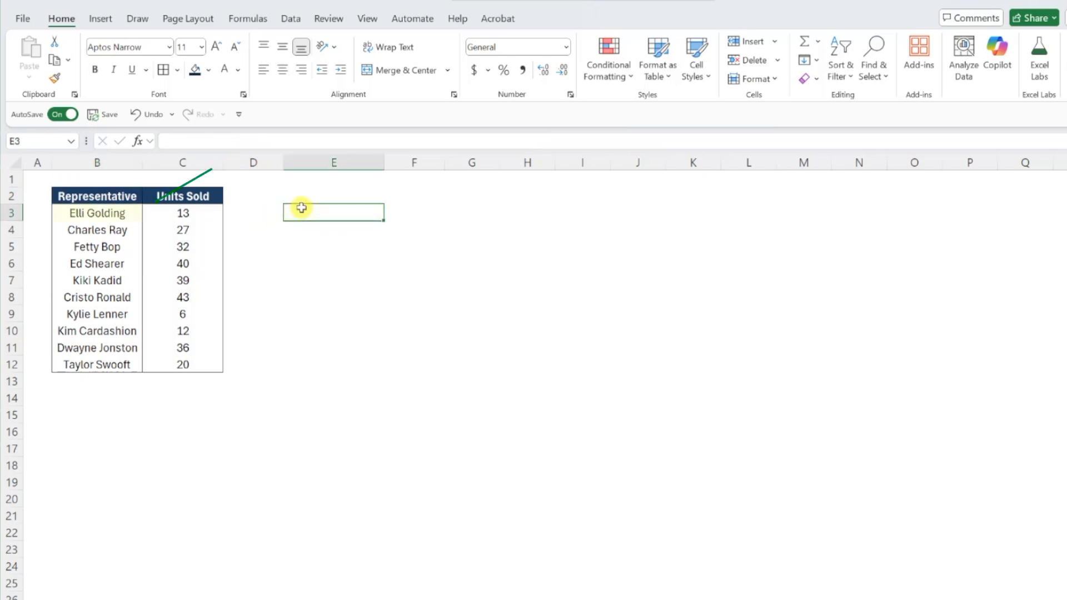
pyautogui.click(97, 213)
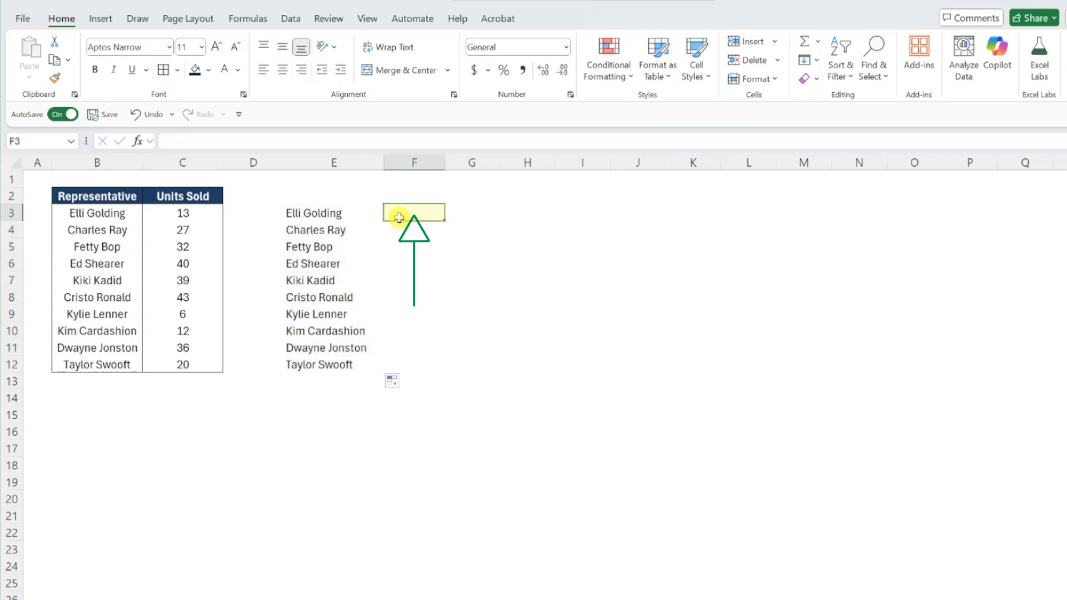
# Start F3's formula as =REPT("–",C3), using a dash inserted from the symbol panel
pyautogui.write('=rep')
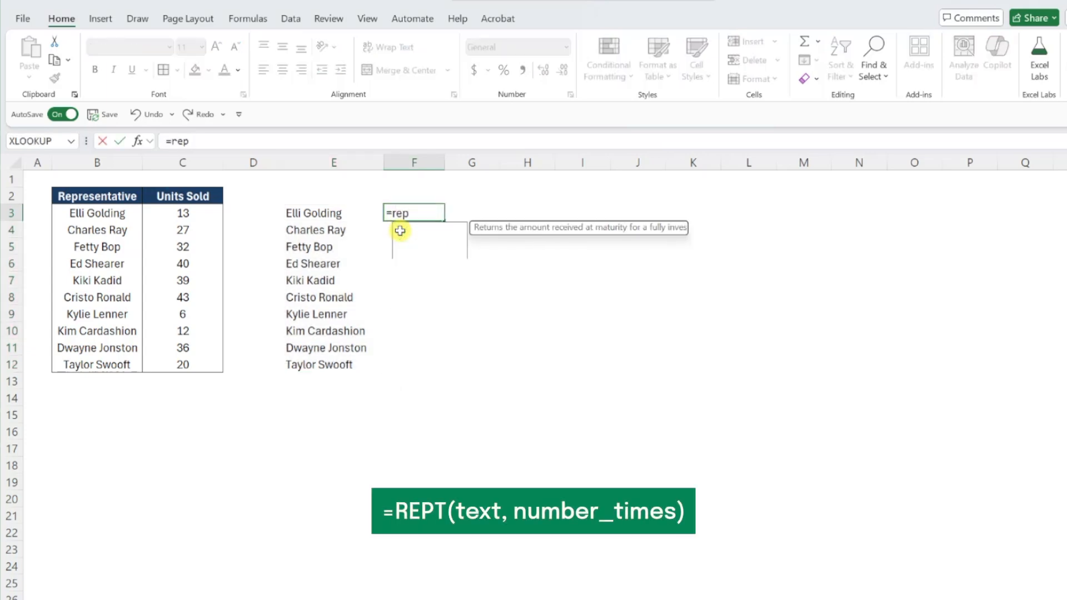
pyautogui.write('REPT(')
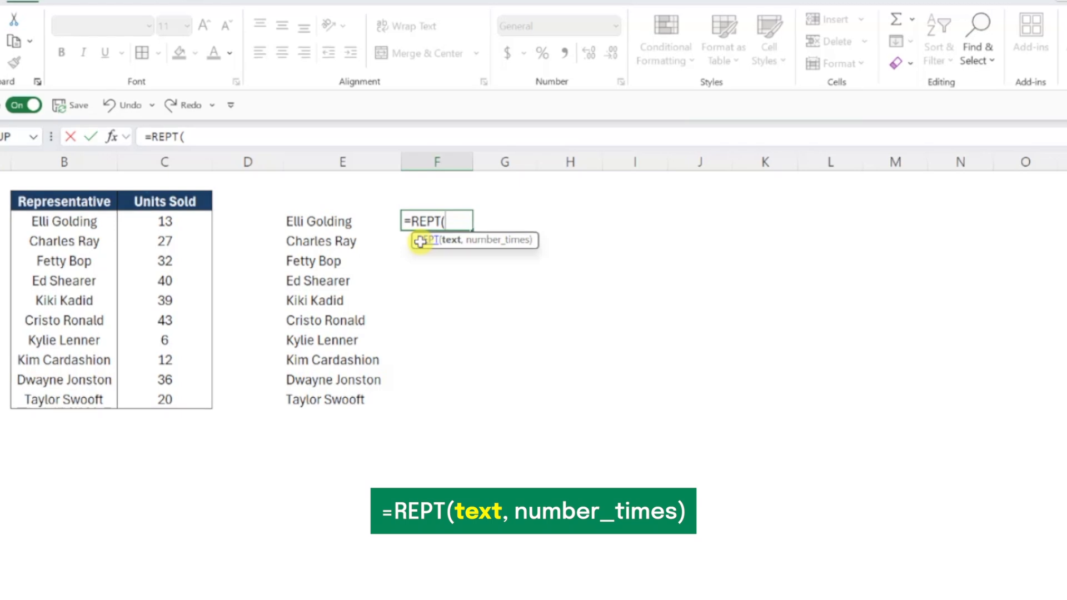
pyautogui.write('"')
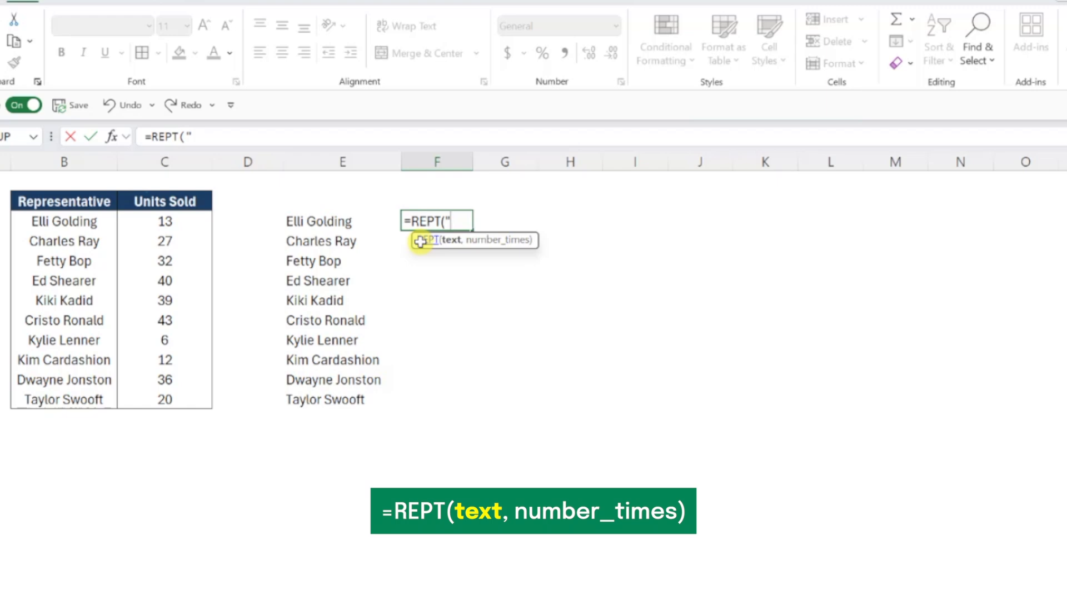
pyautogui.press('Win+.')
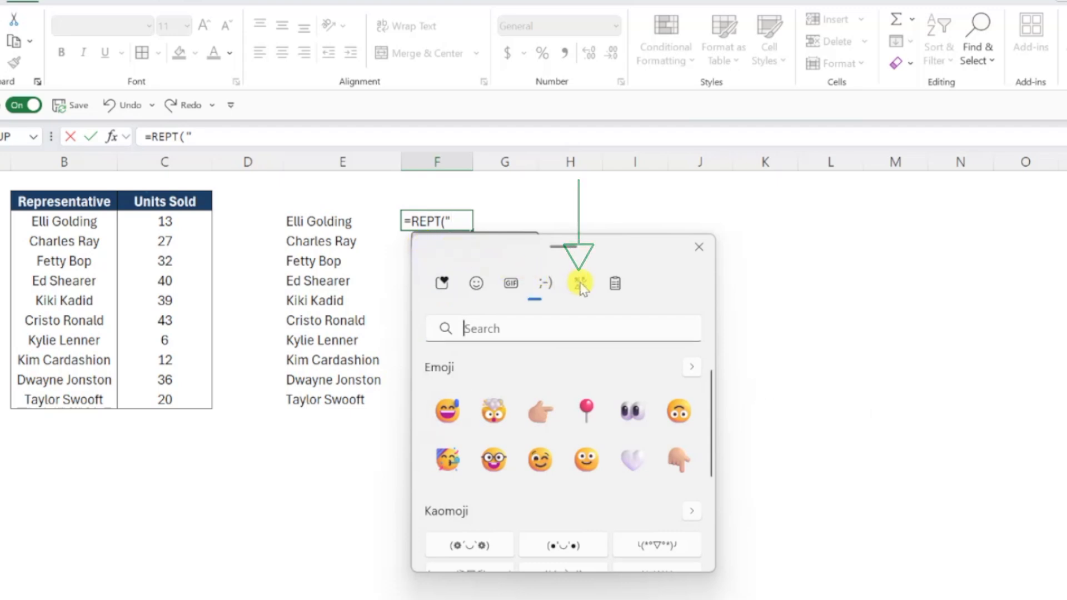
pyautogui.click(580, 283)
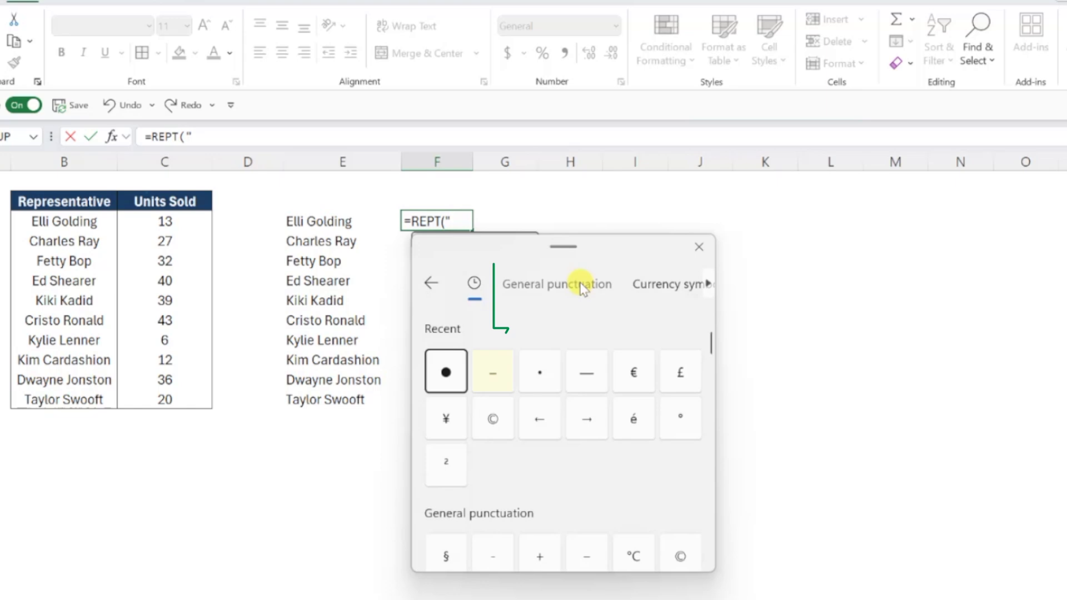
pyautogui.click(493, 371)
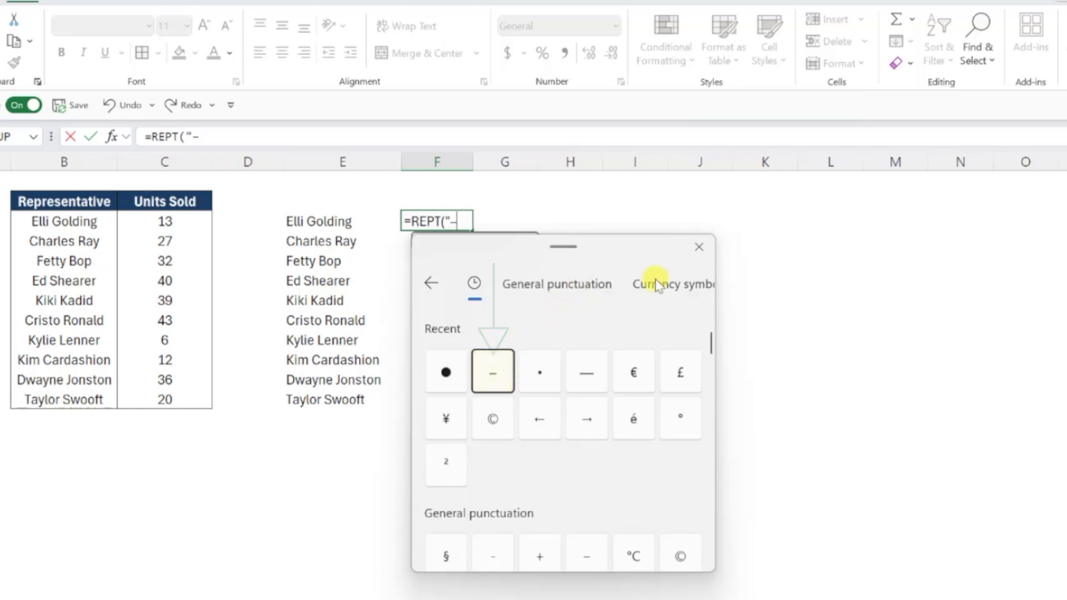
pyautogui.click(699, 256)
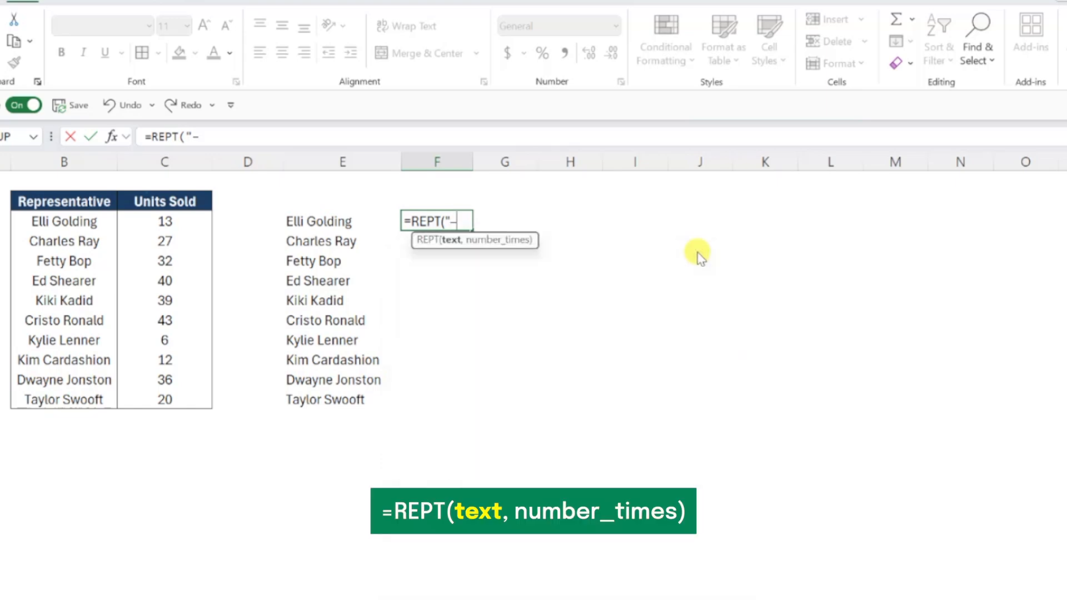
pyautogui.write('",')
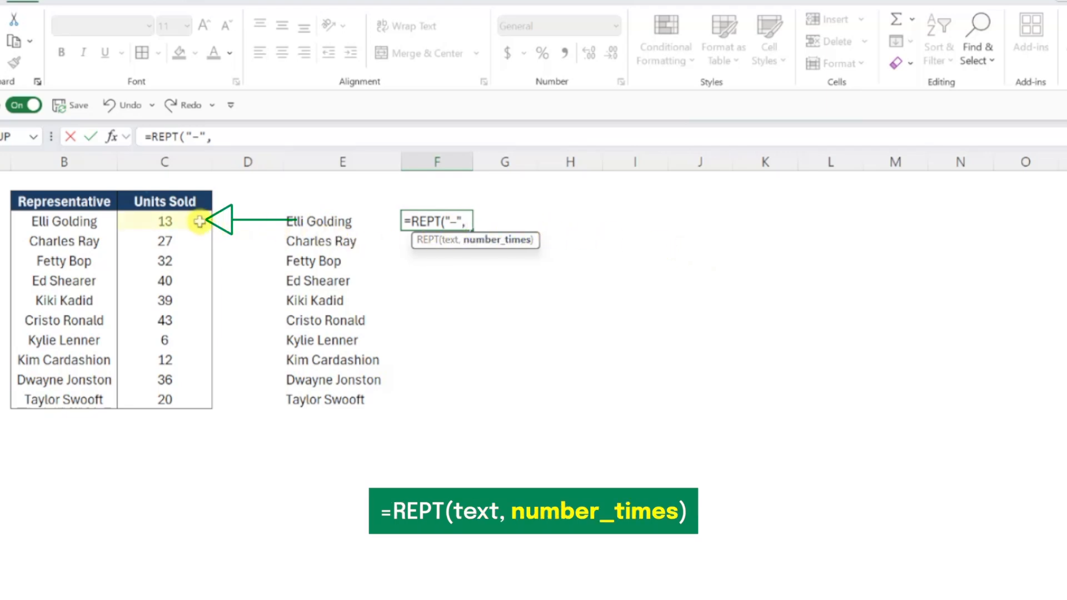
pyautogui.click(164, 222)
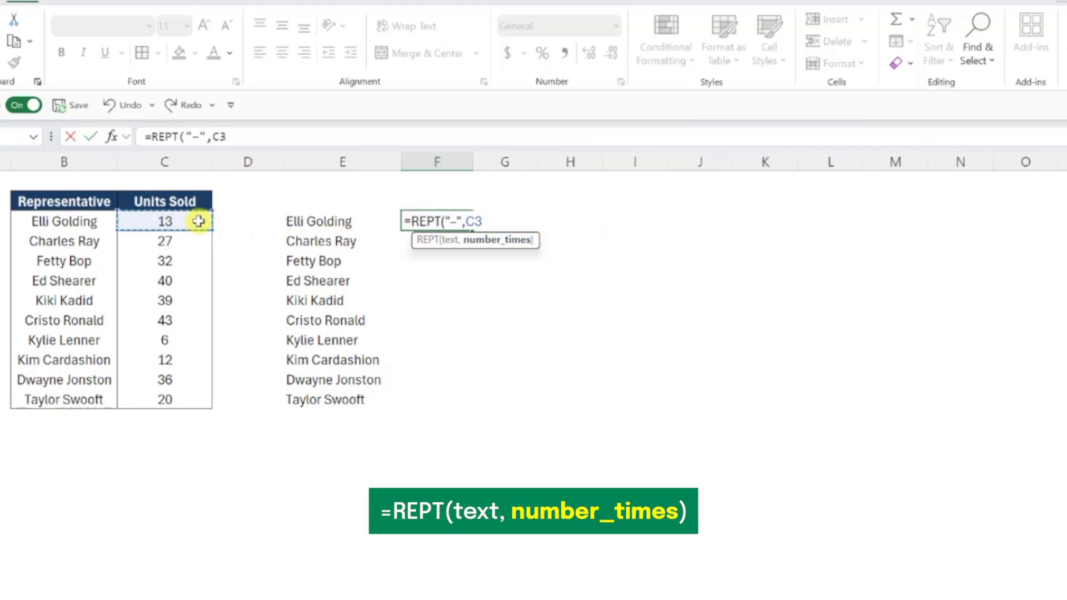
pyautogui.write(')')
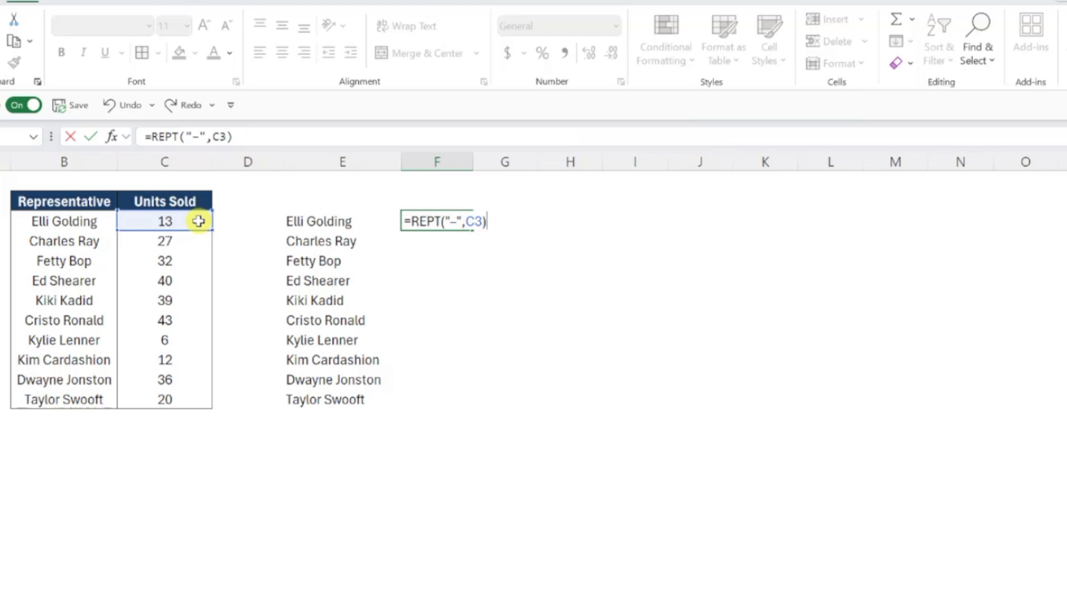
# Append &"●" so the bar ends in a filled dot from the symbol panel
pyautogui.write('&')
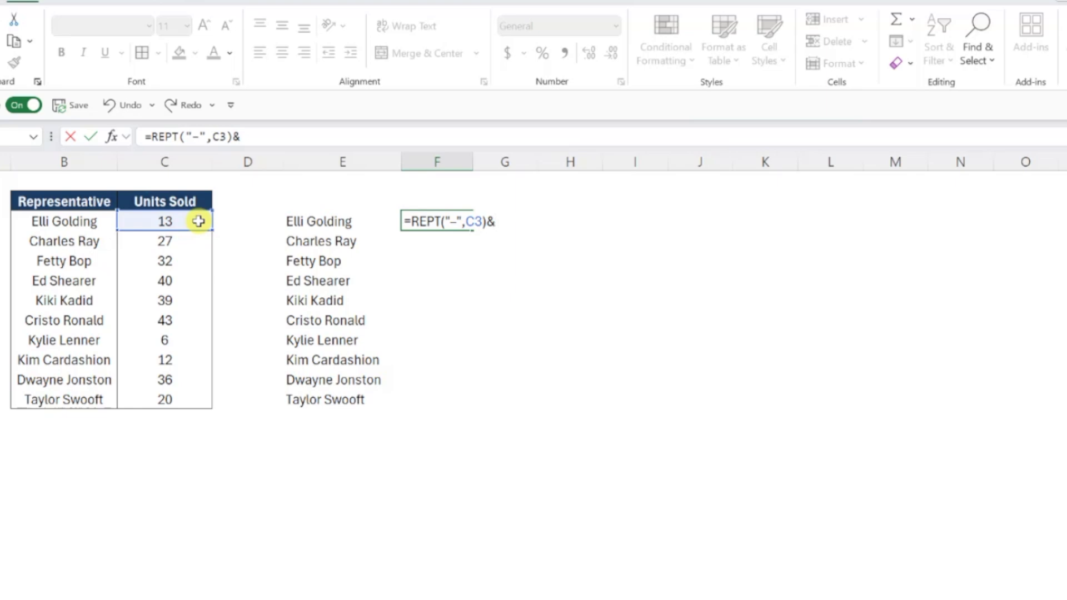
pyautogui.write('"')
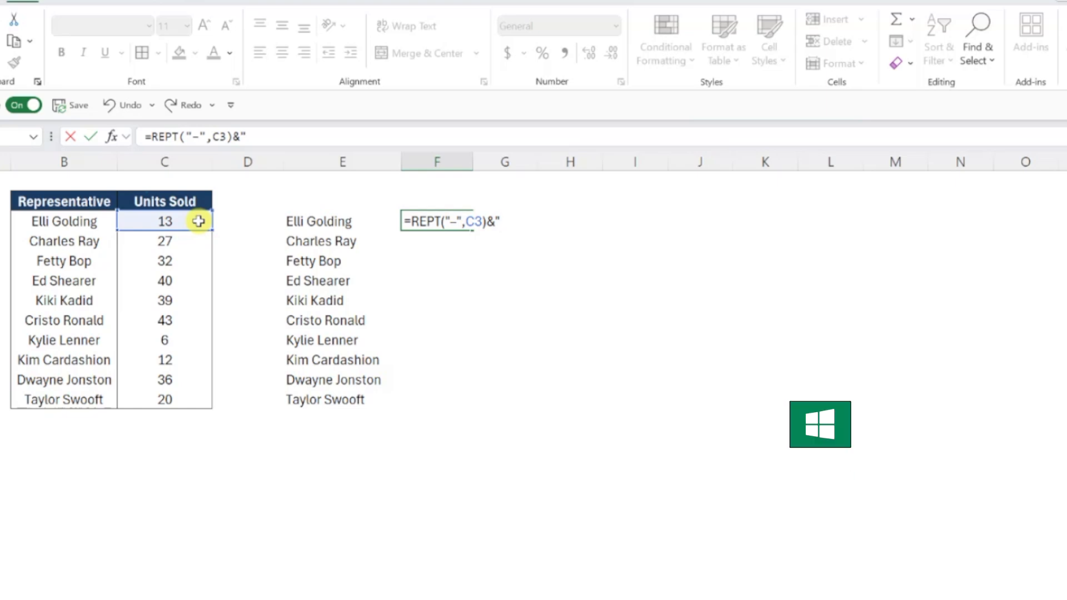
pyautogui.press('Win+.')
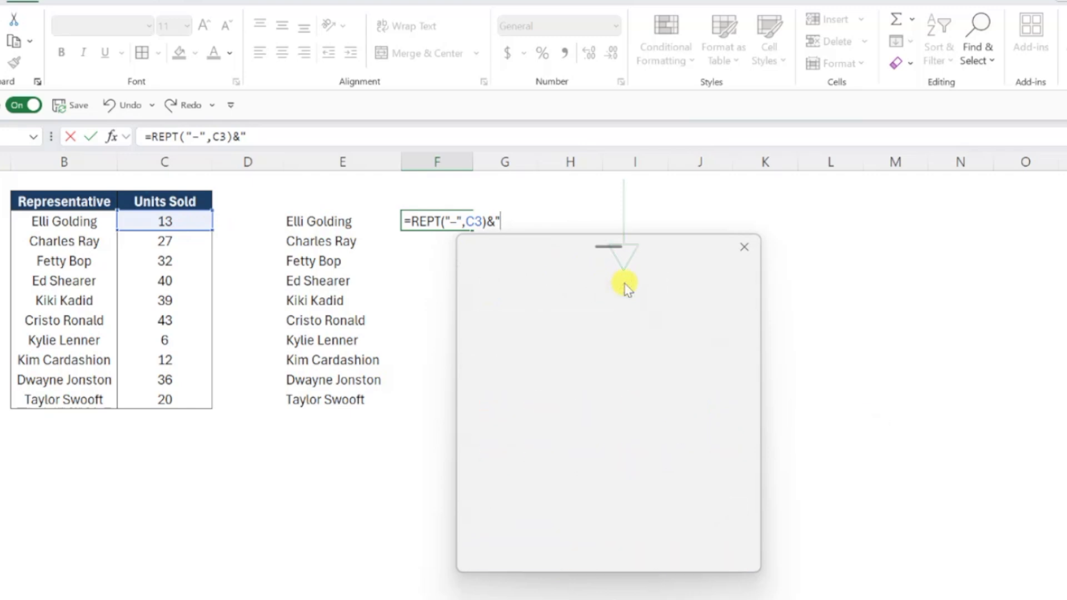
pyautogui.click(538, 372)
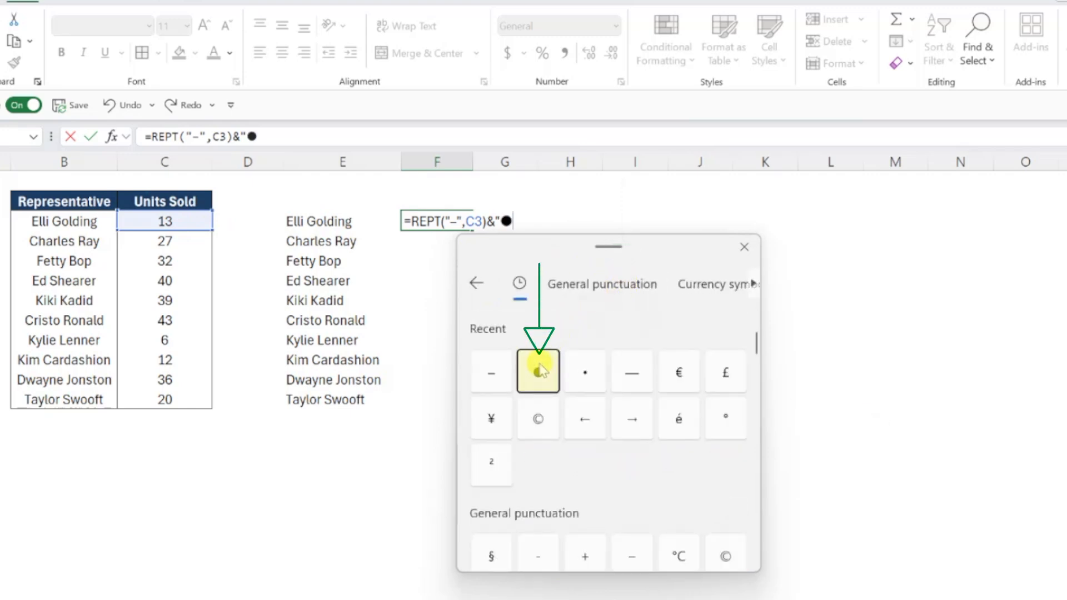
pyautogui.click(744, 246)
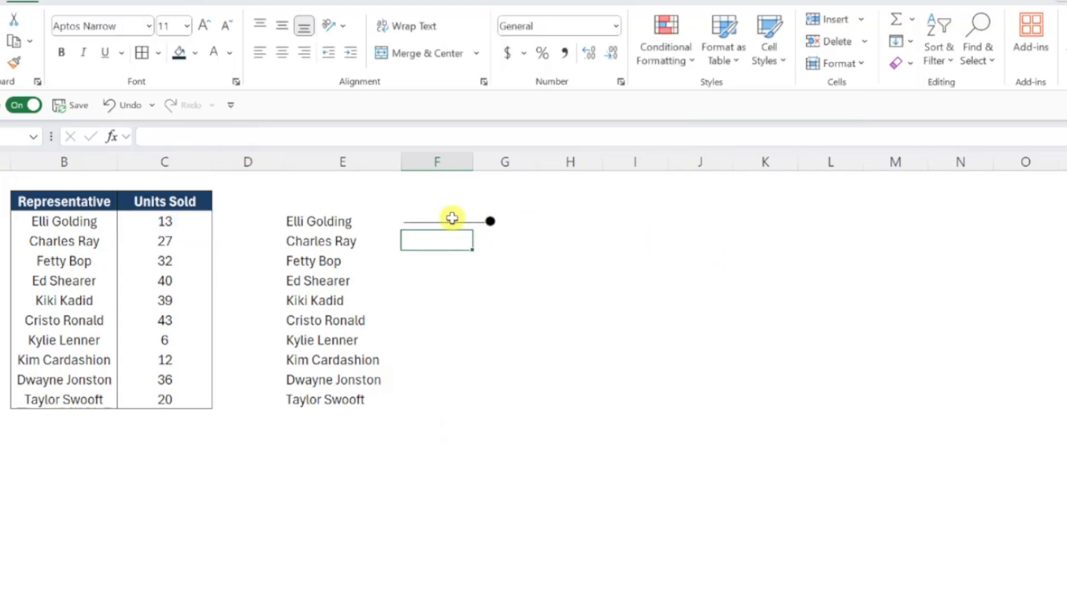
# Fill the REPT lollipop formula from F3 down to F12
pyautogui.moveTo(489, 221); pyautogui.dragTo(471, 400)
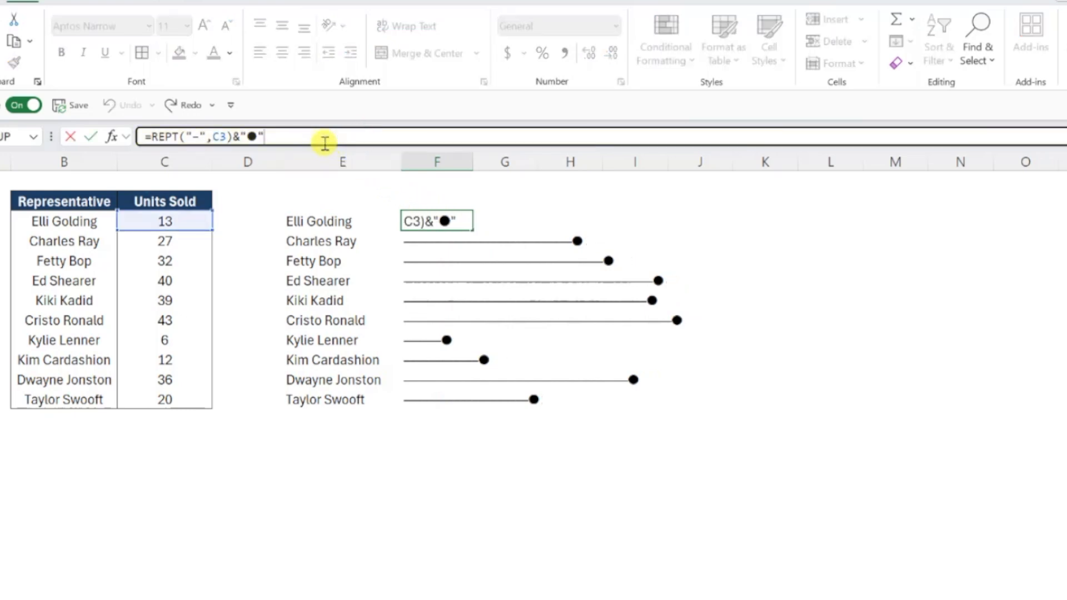
# Append &C3 after the dot in F3's formula and fill it down to F12
pyautogui.write('&')
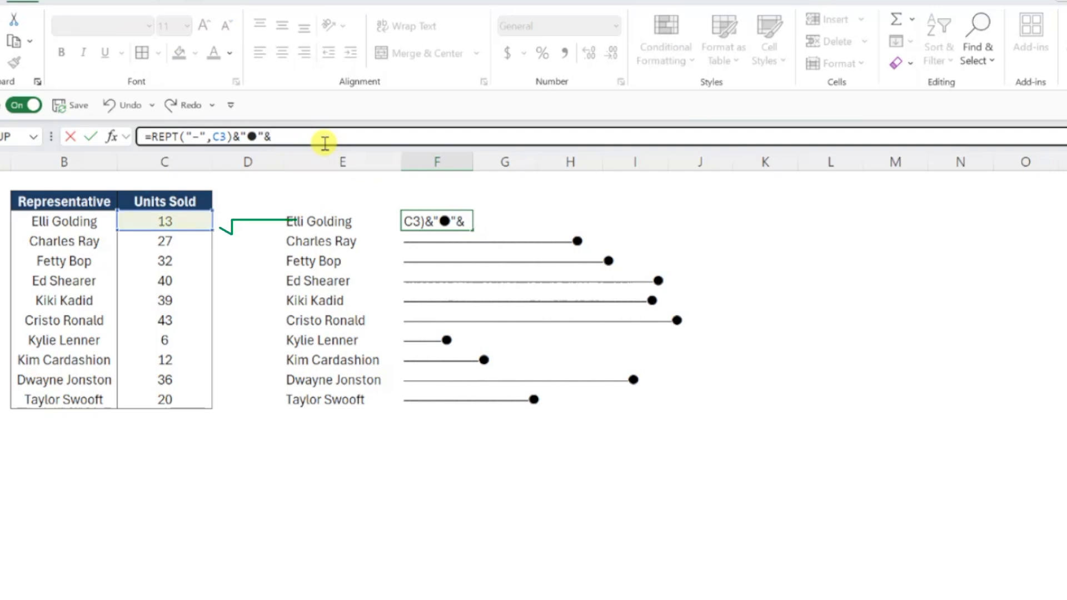
pyautogui.click(165, 222)
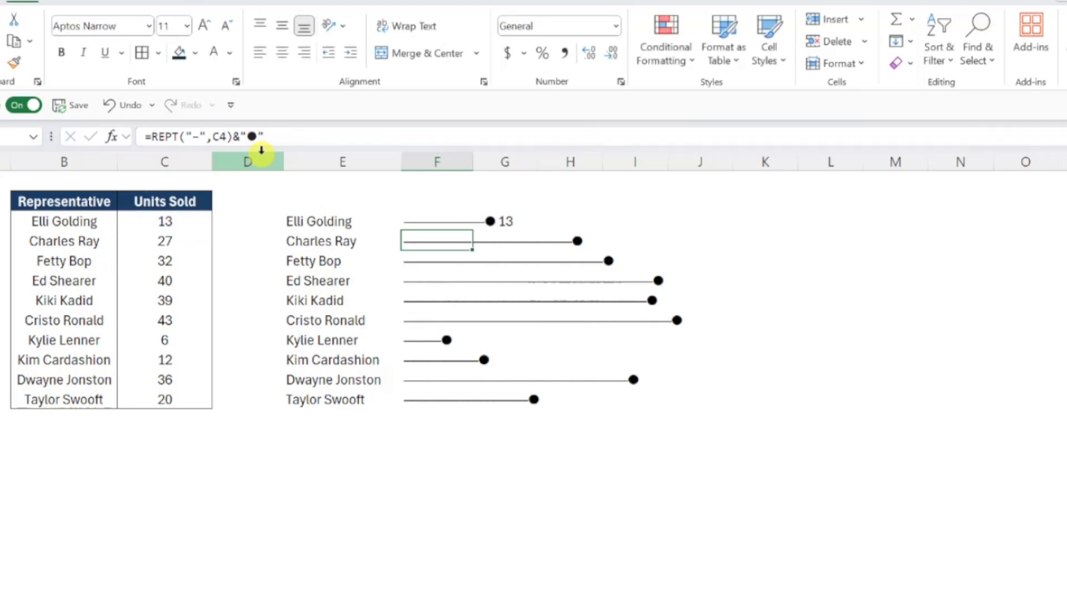
pyautogui.click(452, 223)
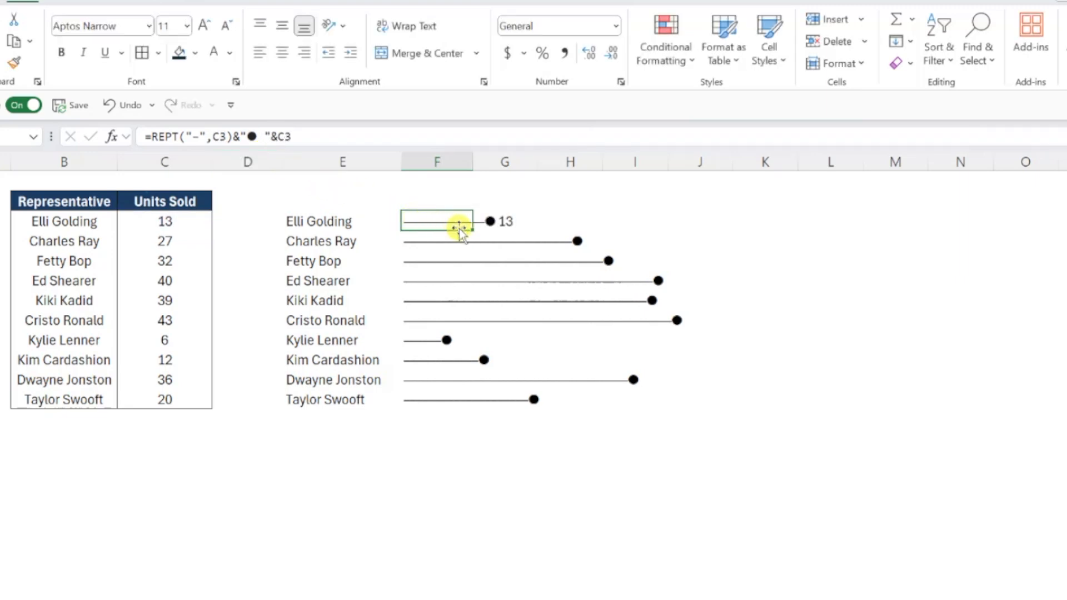
pyautogui.moveTo(461, 228); pyautogui.dragTo(461, 400)
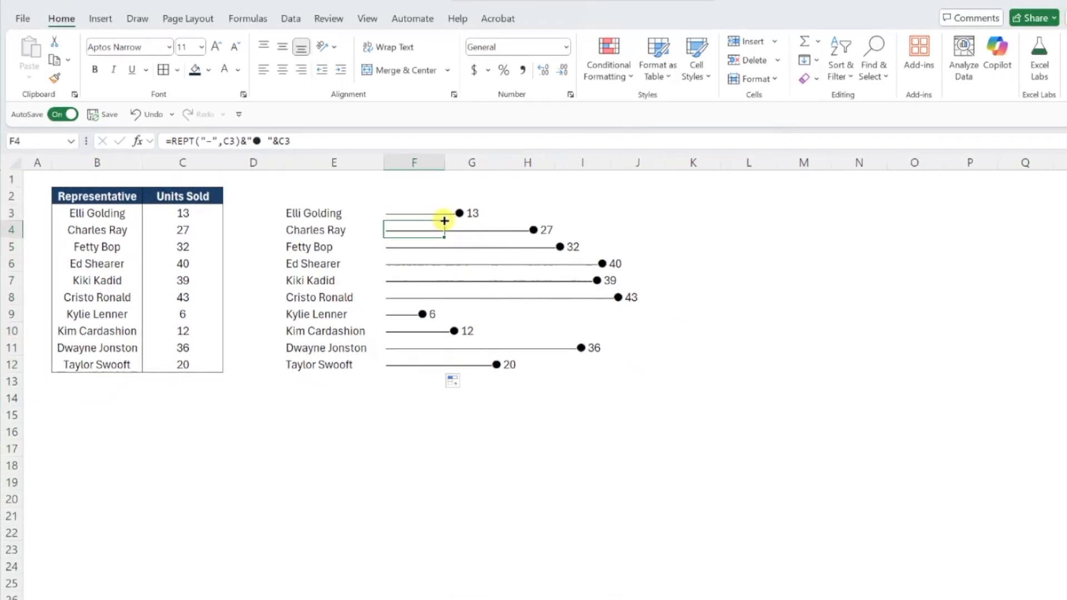
# Apply light grey inside horizontal borders to E3:J12 through More Borders
pyautogui.click(413, 213)
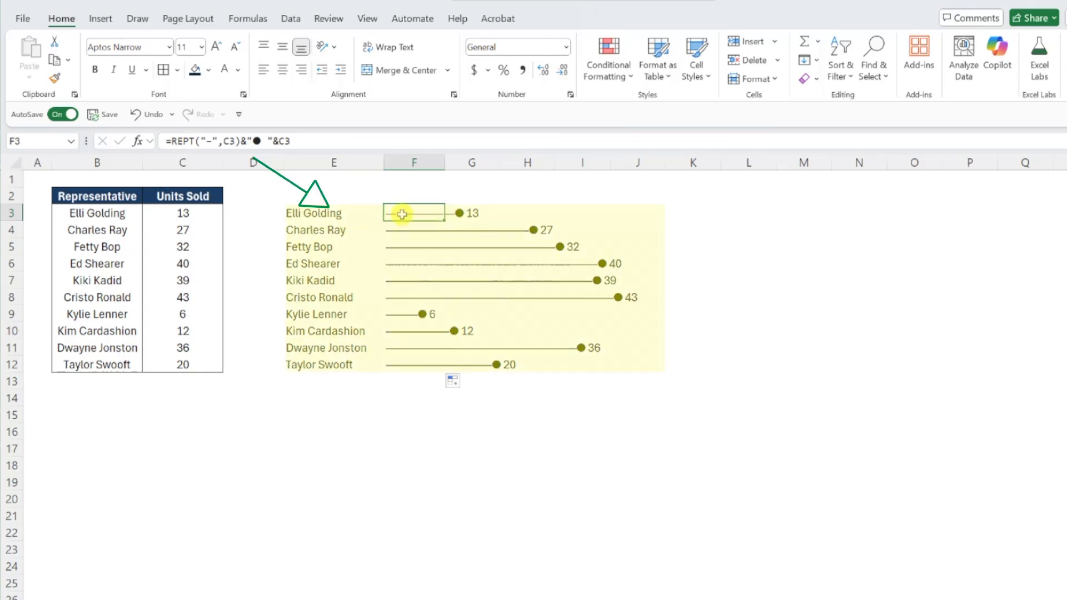
pyautogui.moveTo(402, 212); pyautogui.dragTo(631, 371)
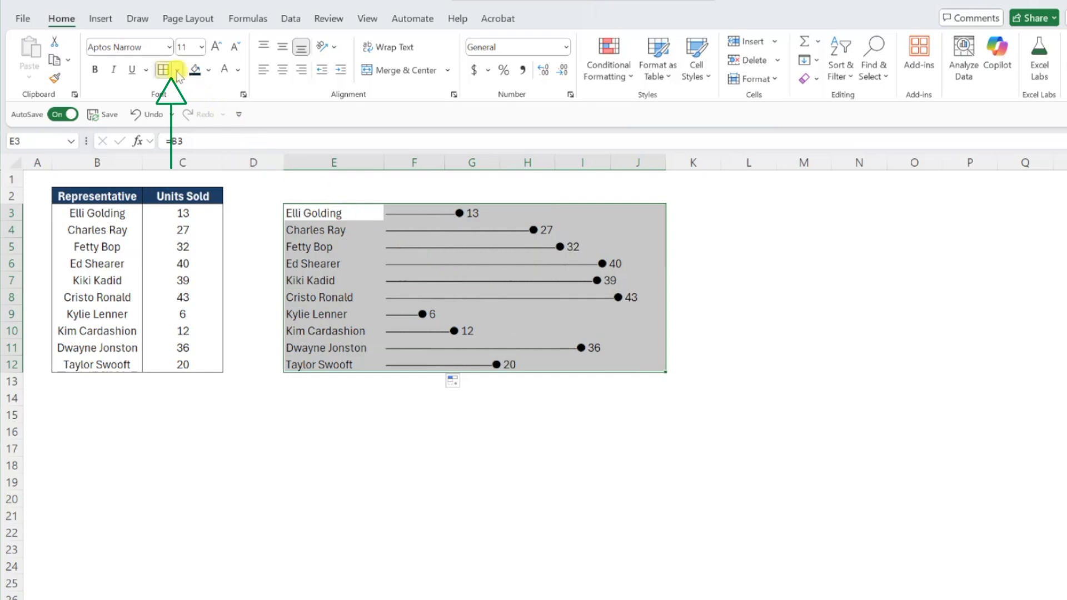
pyautogui.click(169, 70)
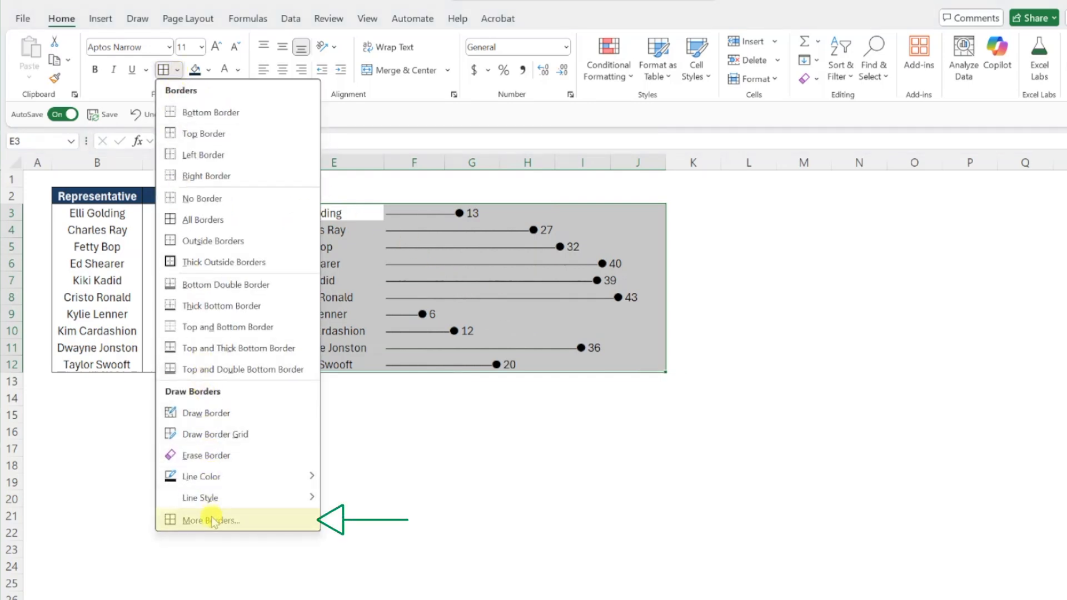
pyautogui.click(212, 521)
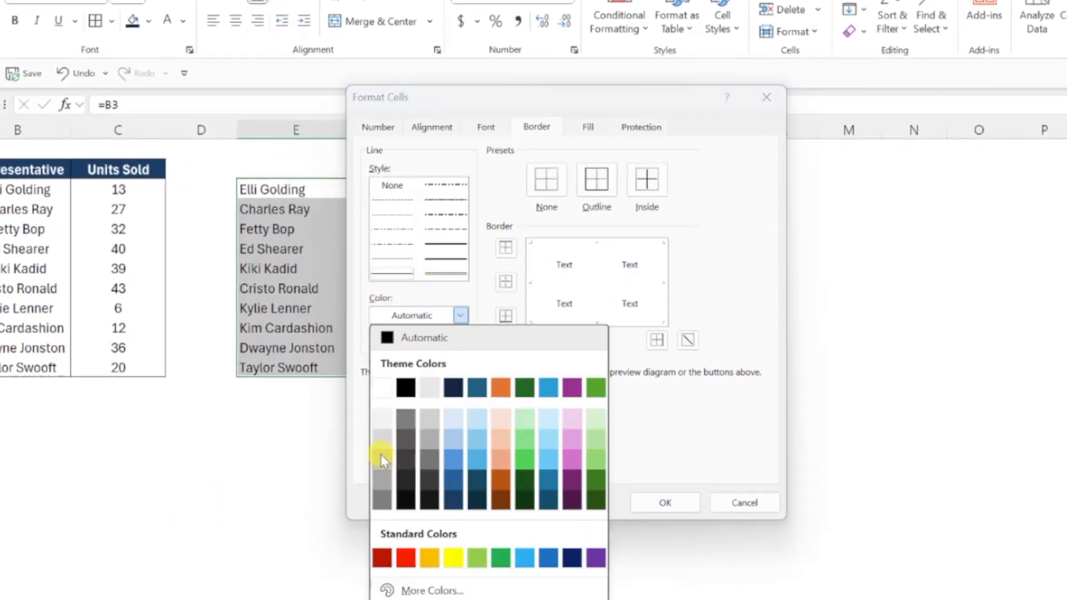
pyautogui.click(385, 461)
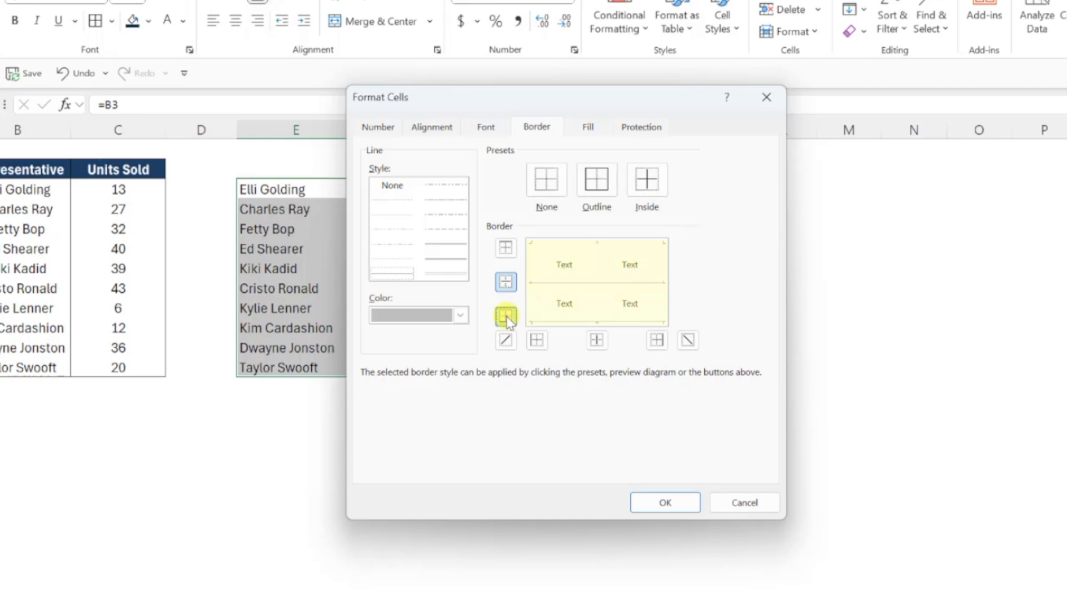
pyautogui.click(665, 502)
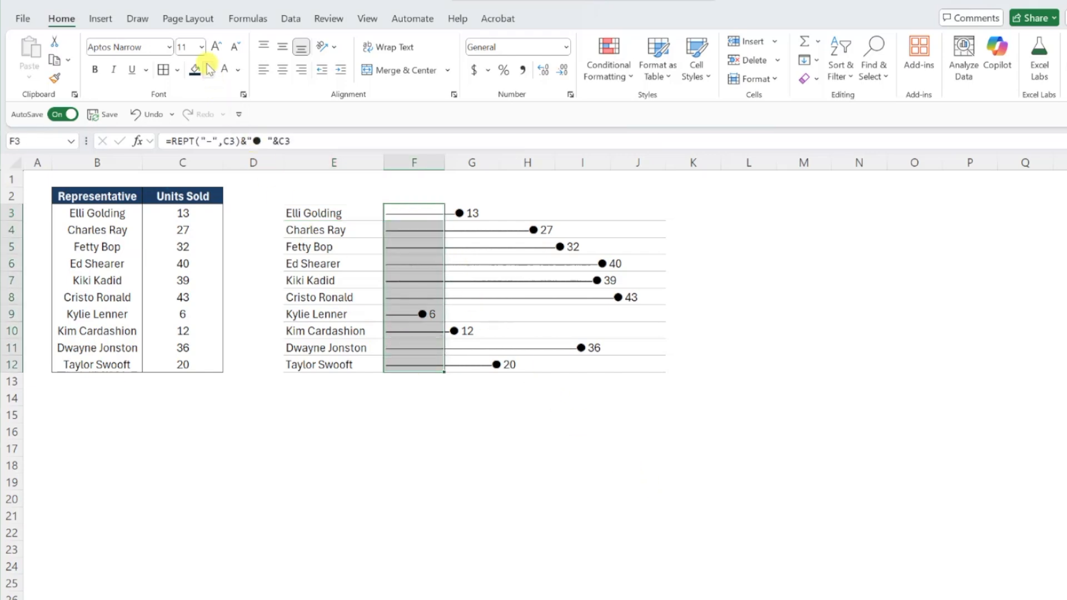
# Set the bar cells F3:F12 to Aptos Display and preview font colours
pyautogui.click(203, 46)
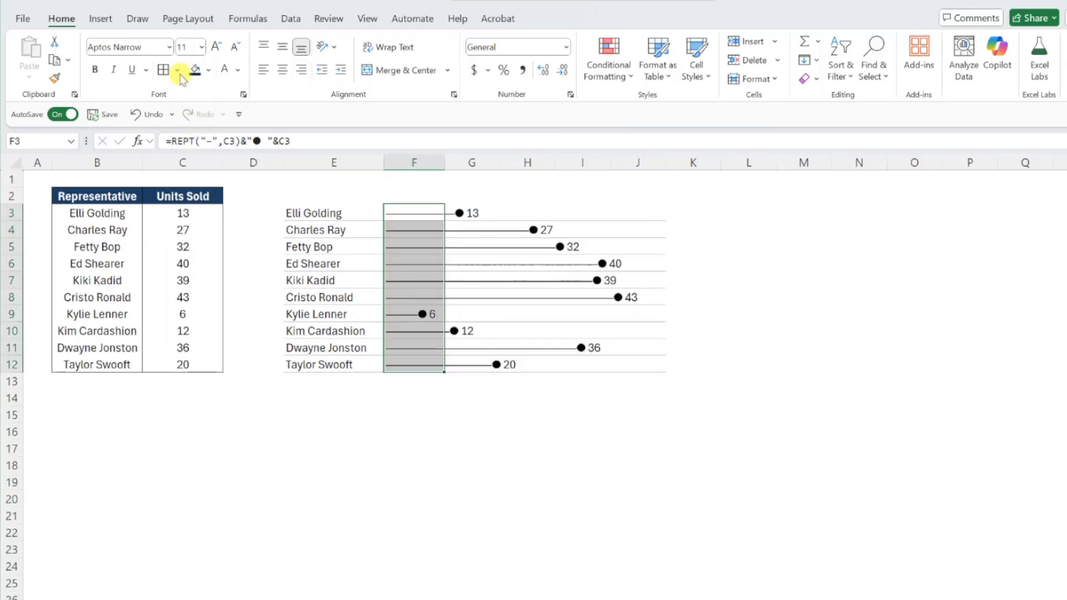
pyautogui.click(169, 47)
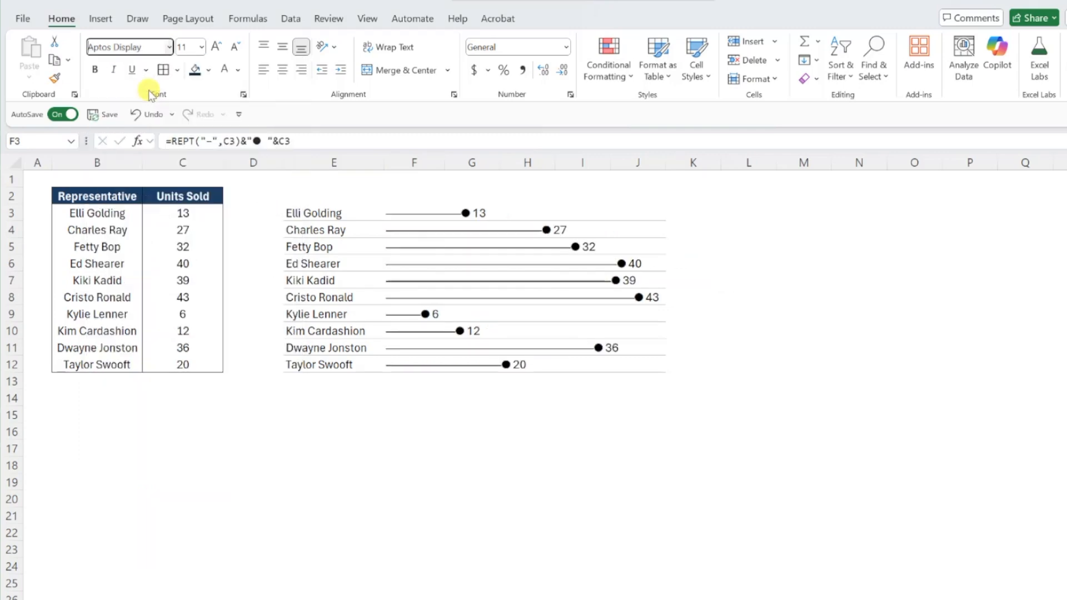
pyautogui.click(238, 70)
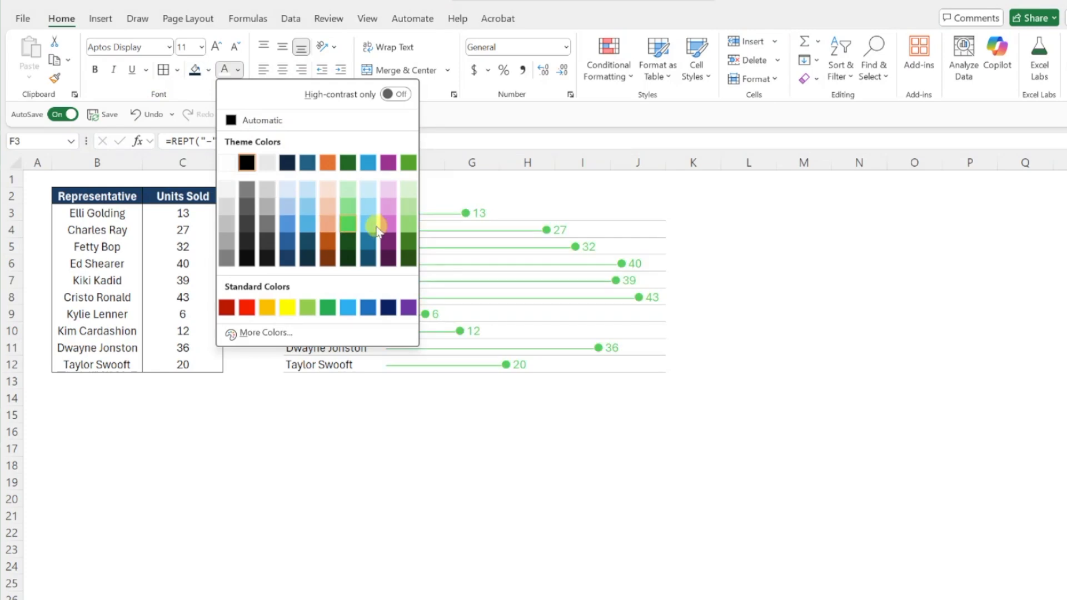
pyautogui.moveTo(326, 177)
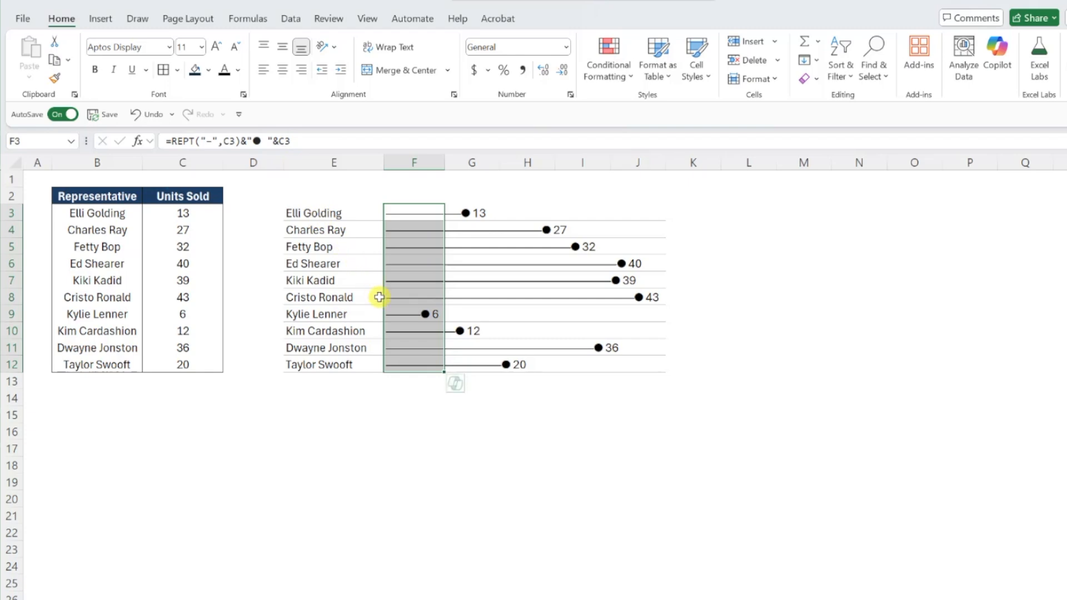
pyautogui.click(237, 70)
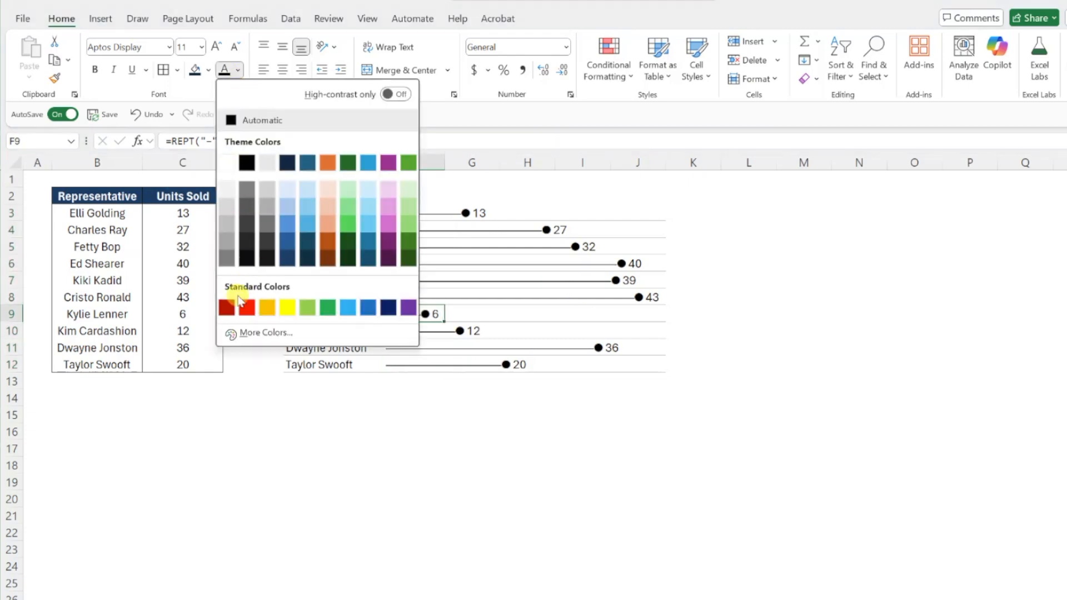
pyautogui.click(227, 307)
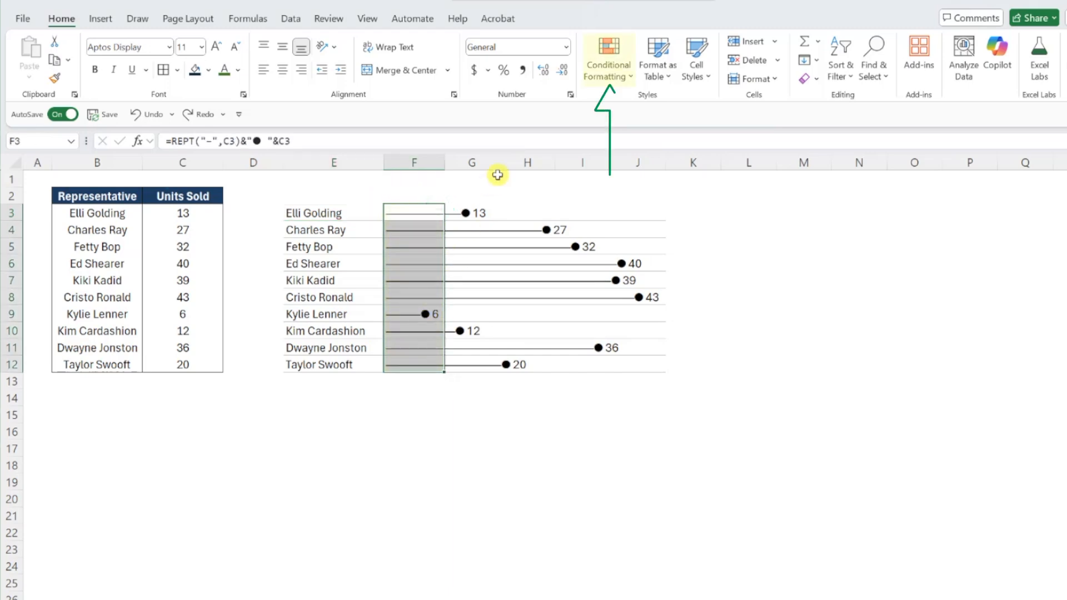
# Create a formula rule =RIGHT(C3,2)*1=MIN($C$3:$C$12) under Conditional Formatting > New Rule
pyautogui.click(608, 58)
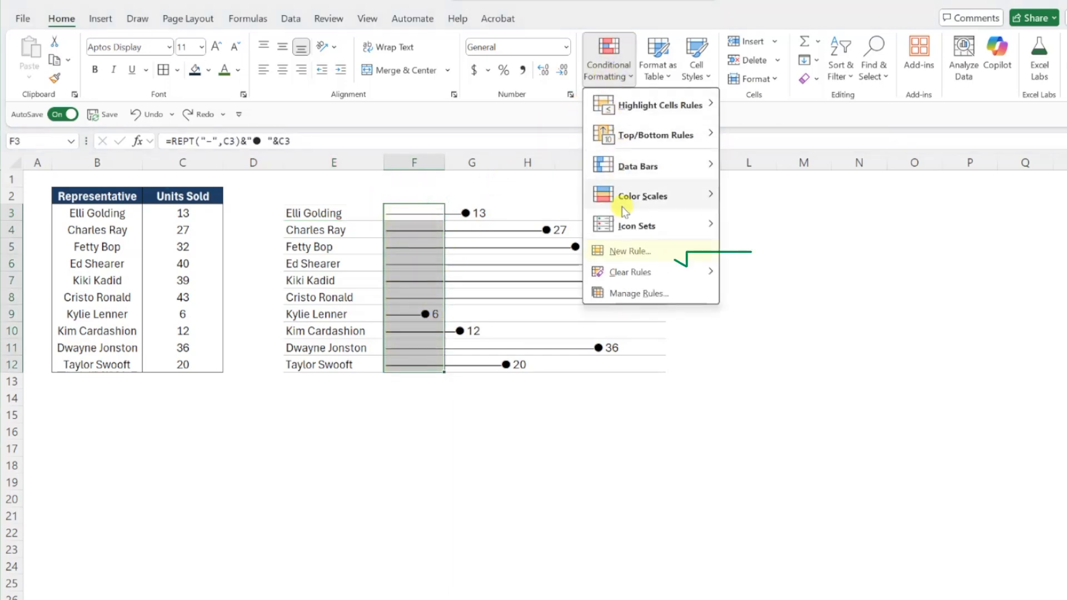
pyautogui.click(630, 251)
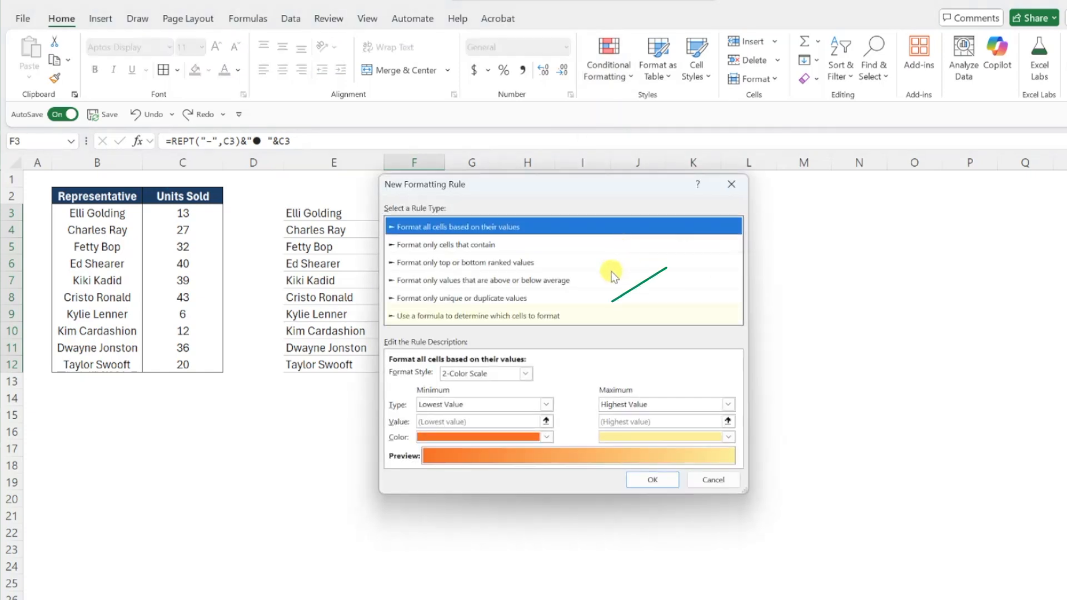
pyautogui.click(475, 316)
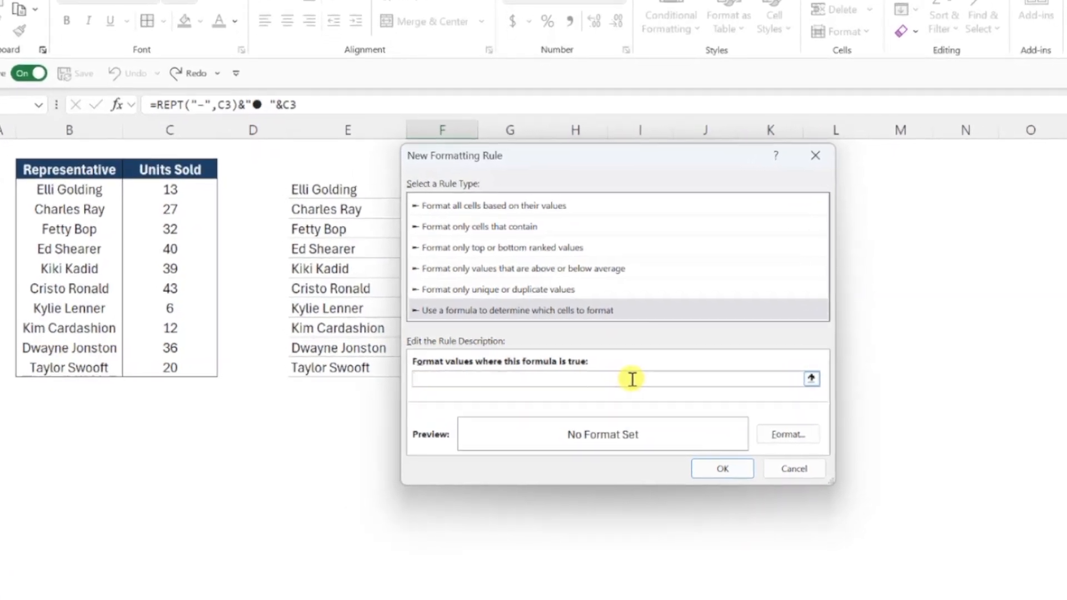
pyautogui.click(613, 379)
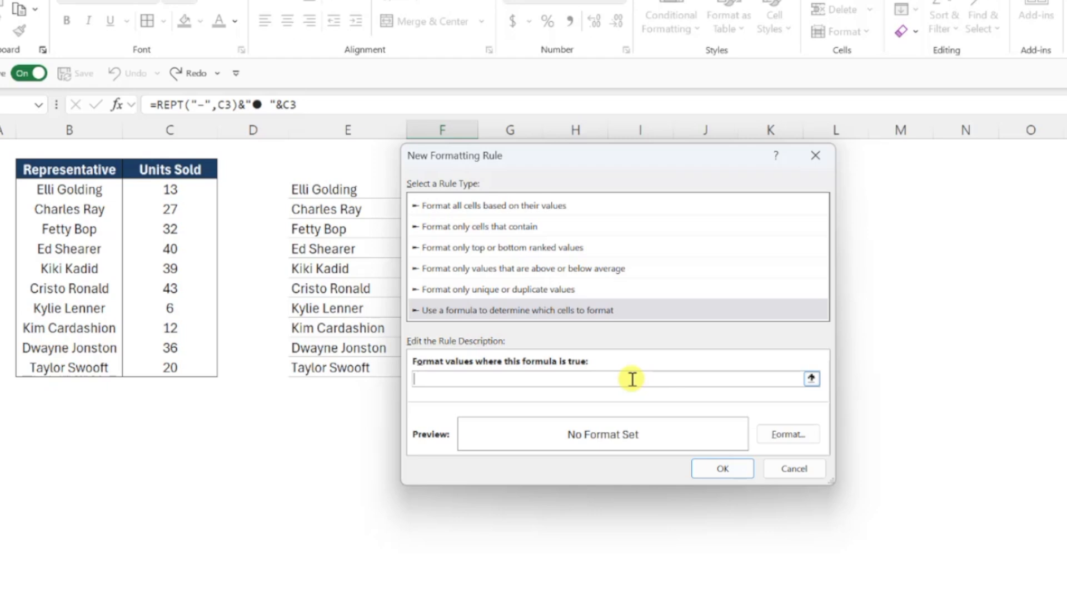
pyautogui.write('=RIGHT')
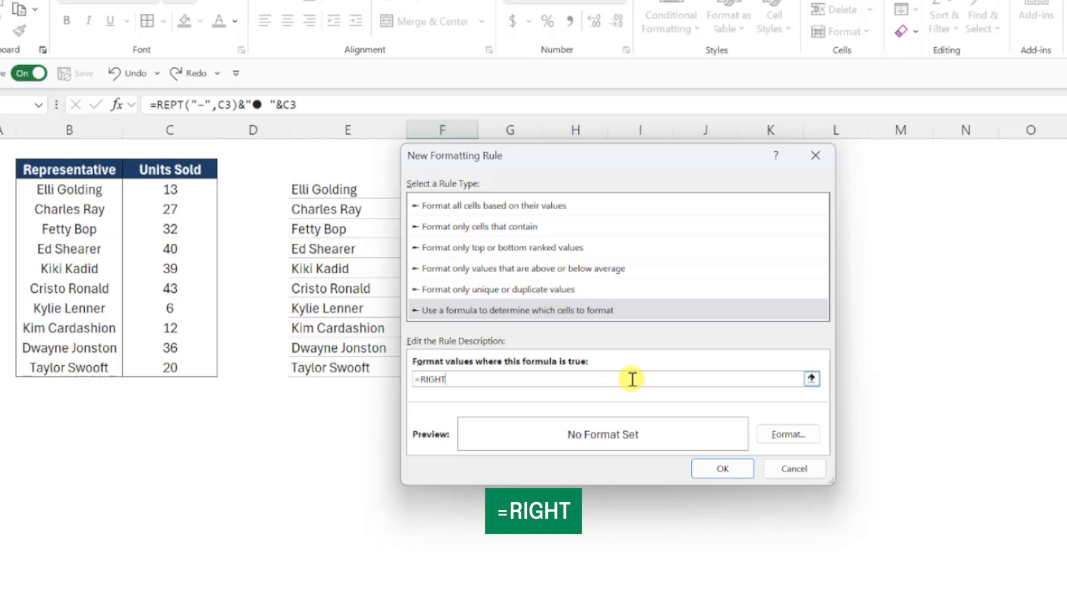
pyautogui.write('(C3')
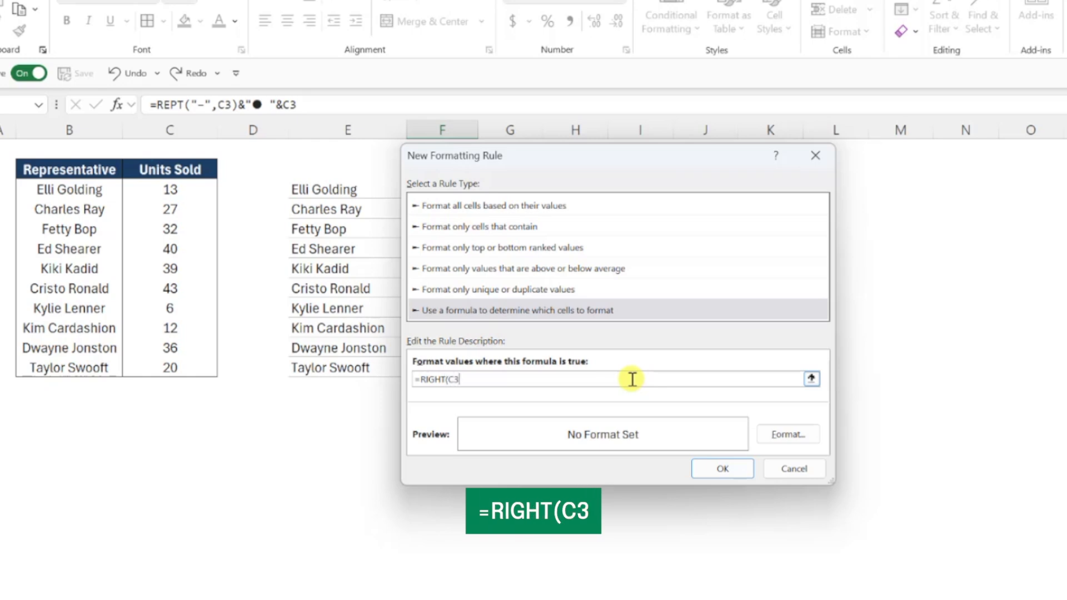
pyautogui.write(',2')
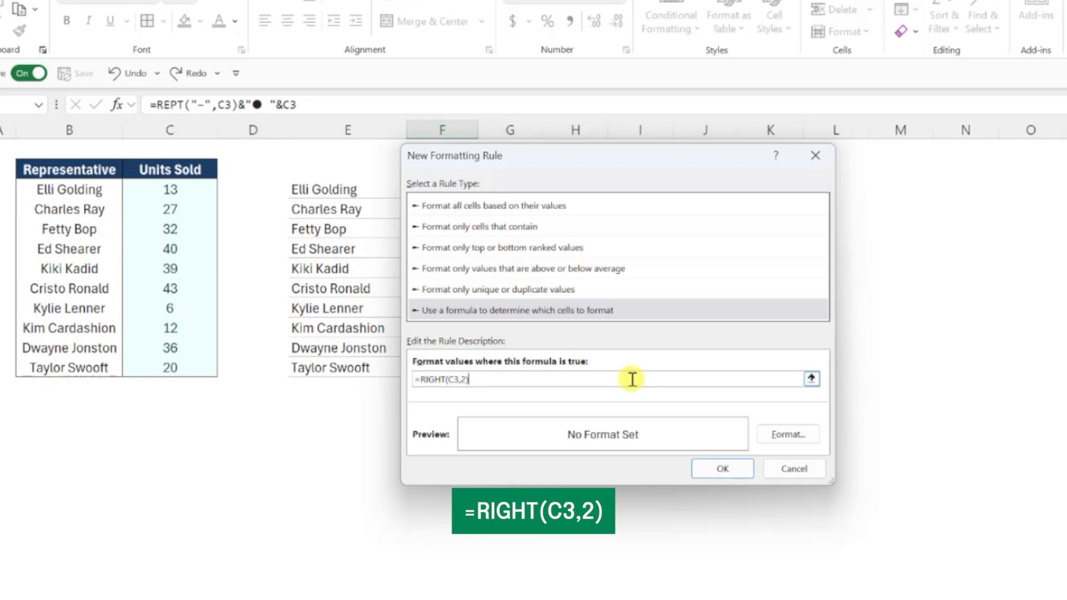
pyautogui.write('*1')
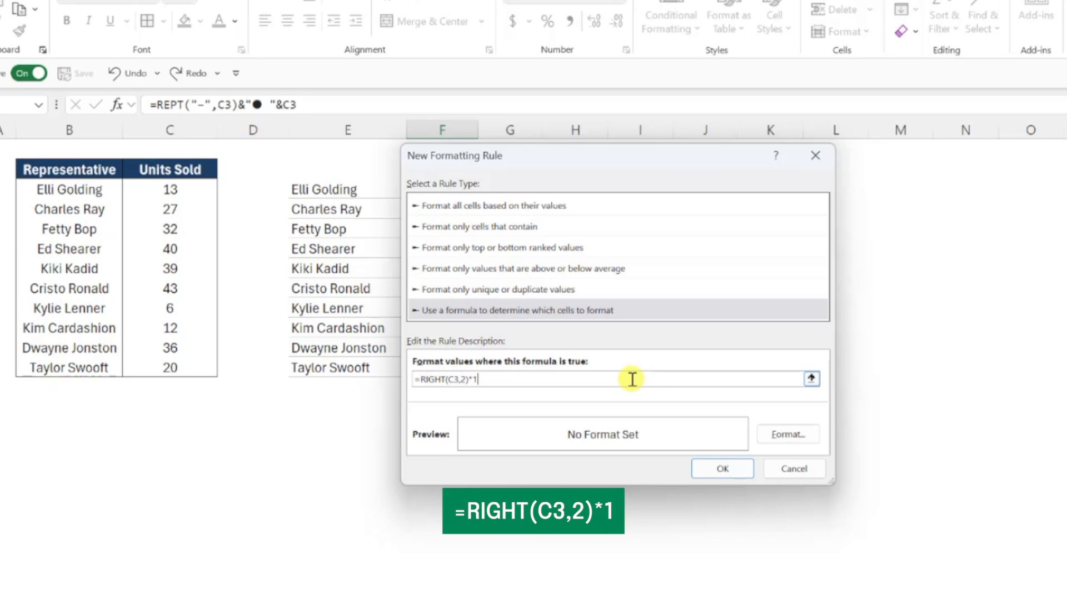
pyautogui.write('=')
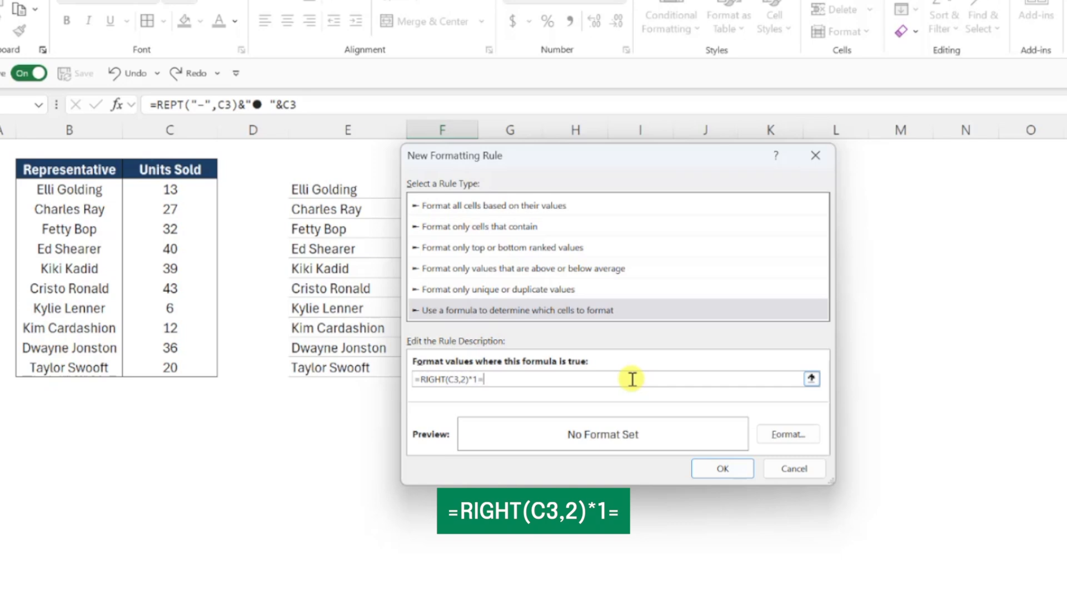
pyautogui.write('MIN($C$3:$C$12')
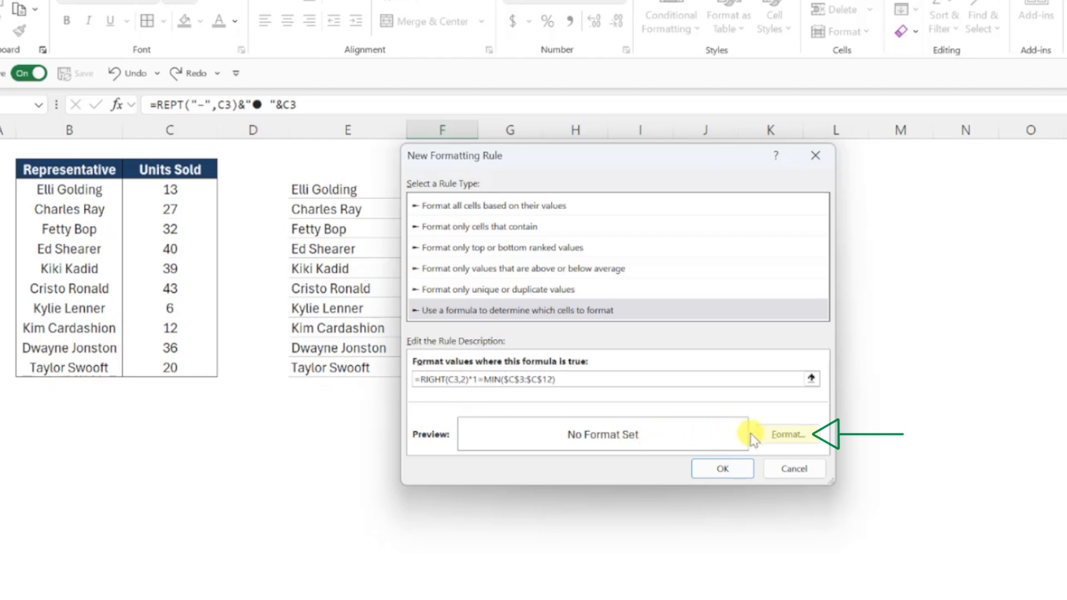
# Give the minimum-value rule a red font format and save the rule
pyautogui.click(788, 434)
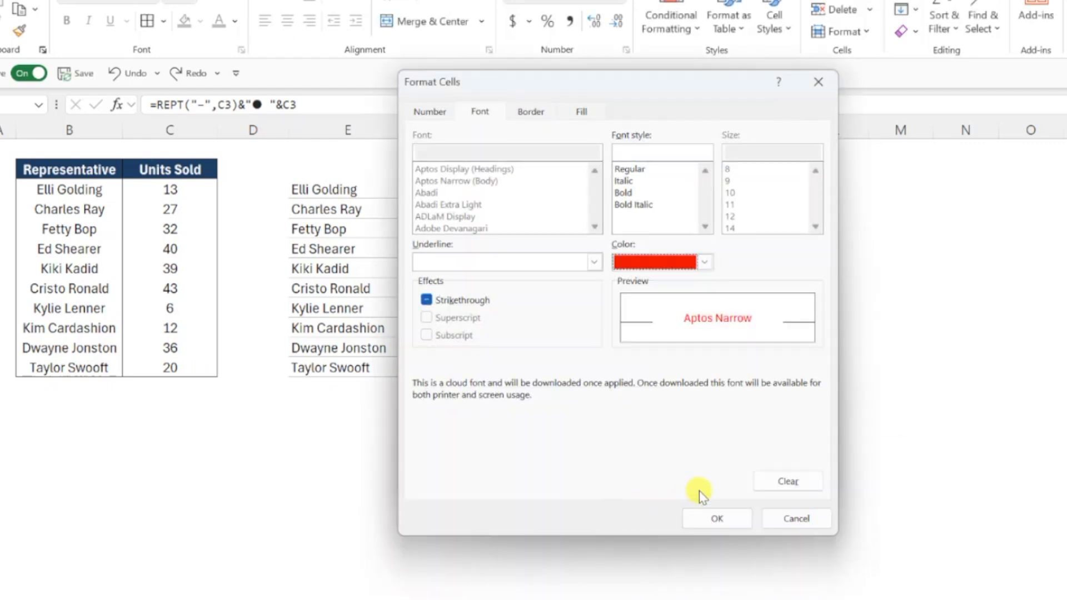
pyautogui.click(717, 518)
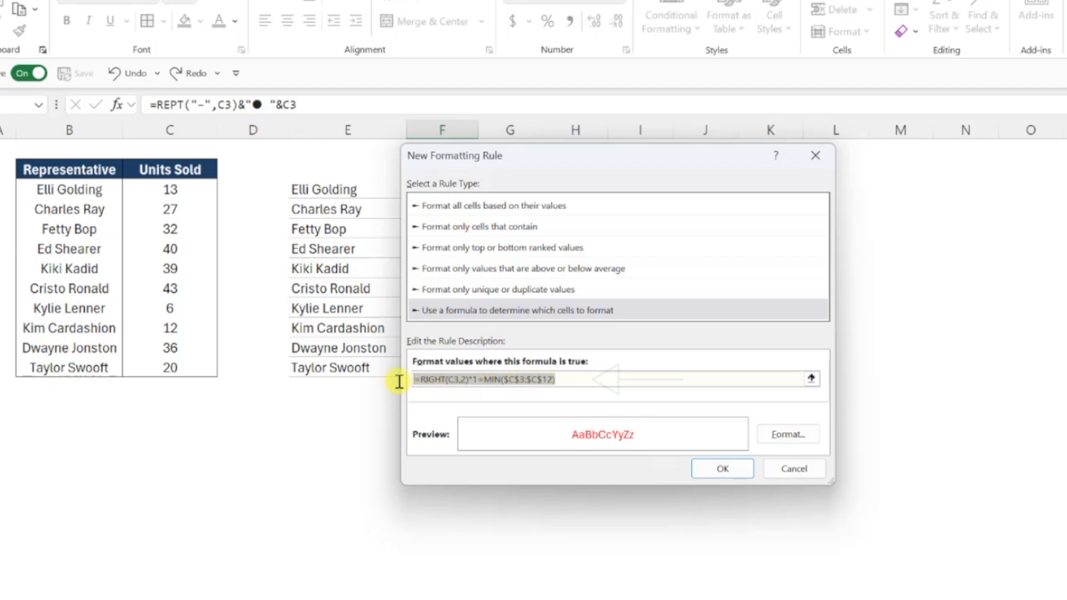
pyautogui.click(722, 469)
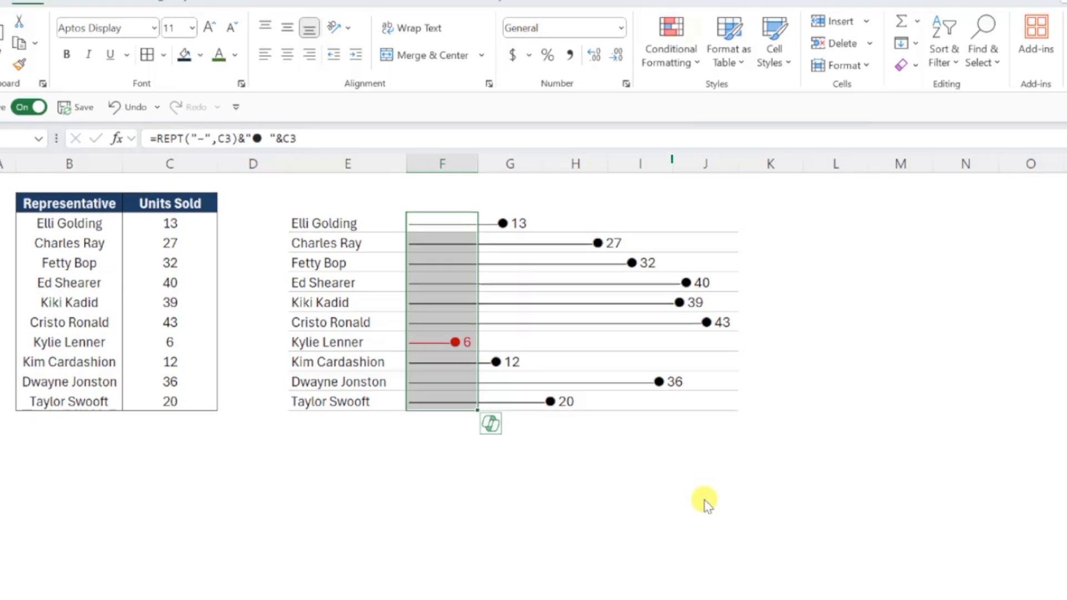
# Add a second formula-based rule comparing RIGHT(C3,2)*1 against the $C$3:$C$12 units range
pyautogui.click(671, 42)
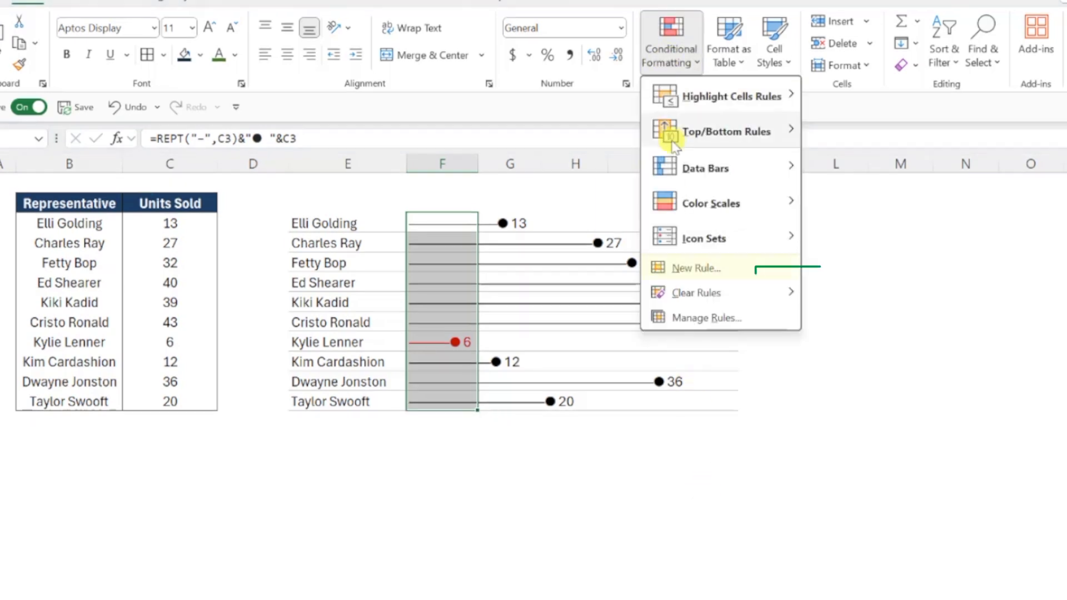
pyautogui.click(696, 268)
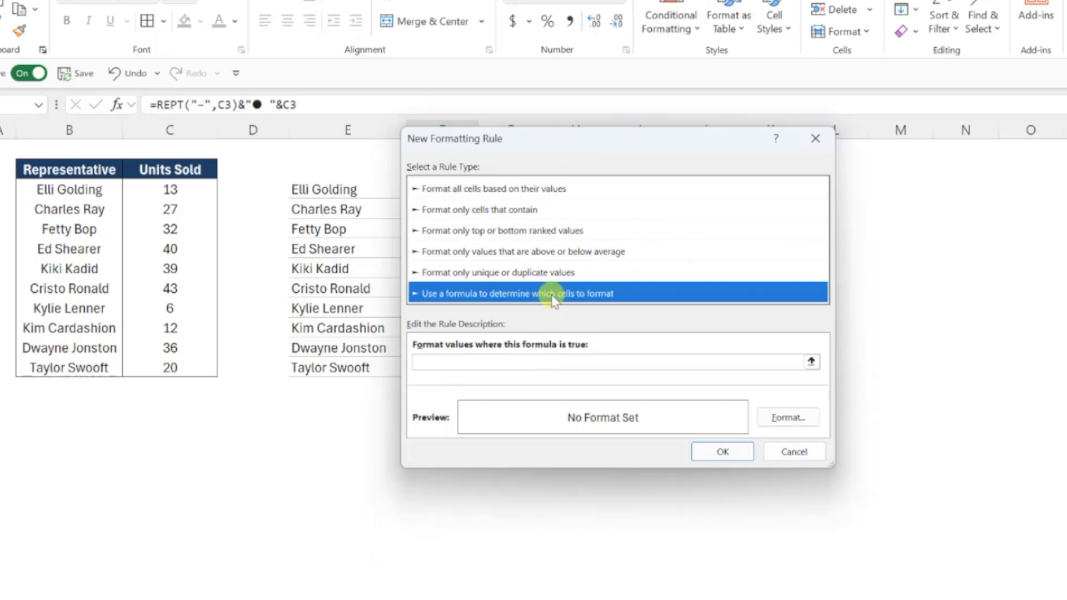
pyautogui.write('=RIGHT(C3,2)*1=MIN($C$3:$C$12)')
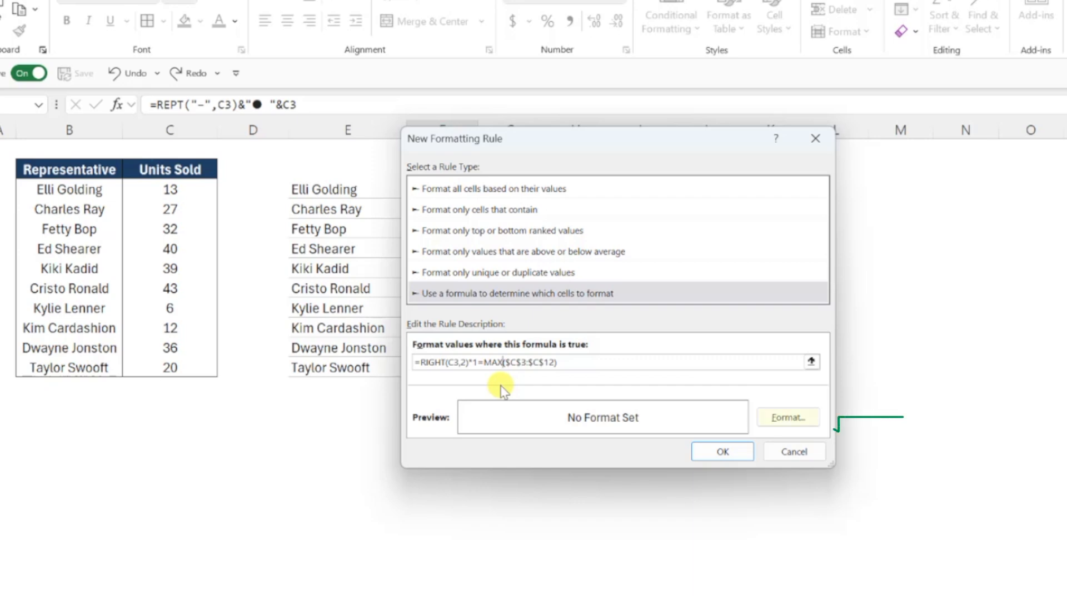
# Give the maximum-value rule a green font colour and save the rule
pyautogui.click(788, 417)
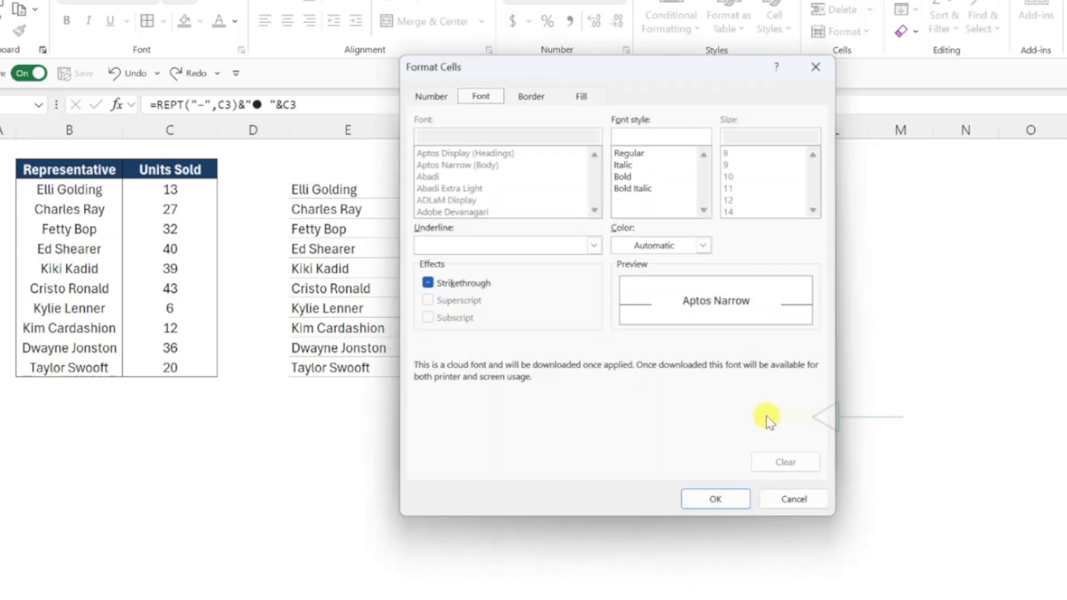
pyautogui.click(703, 245)
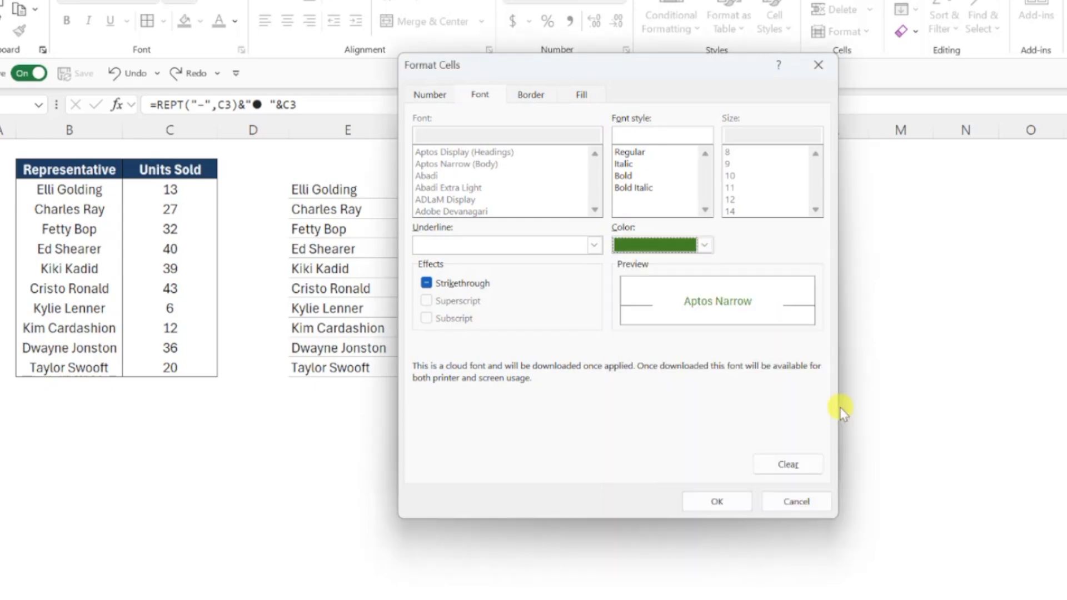
pyautogui.click(717, 502)
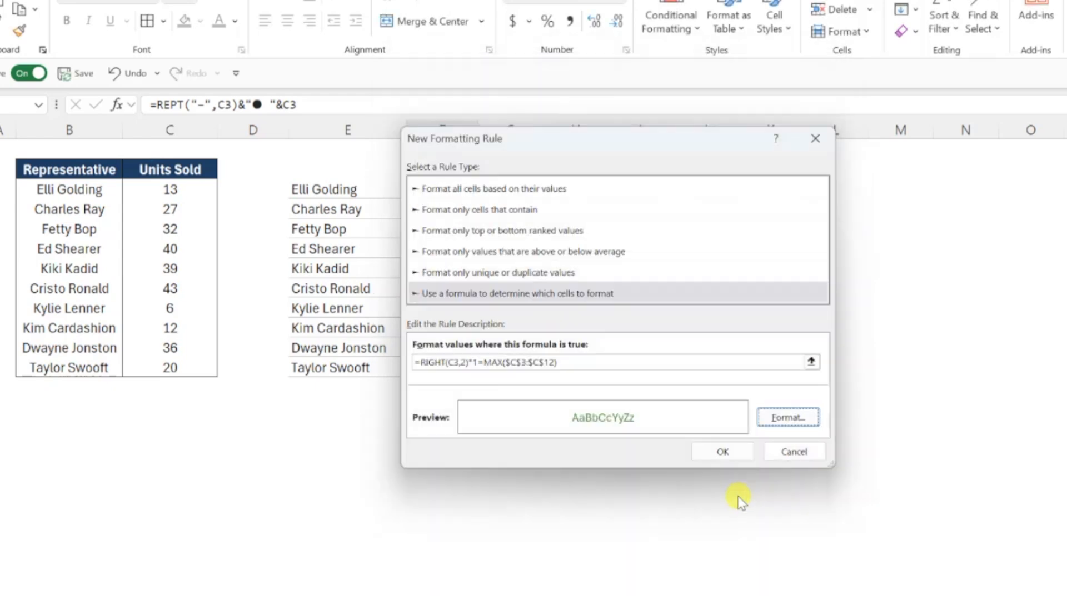
pyautogui.click(722, 451)
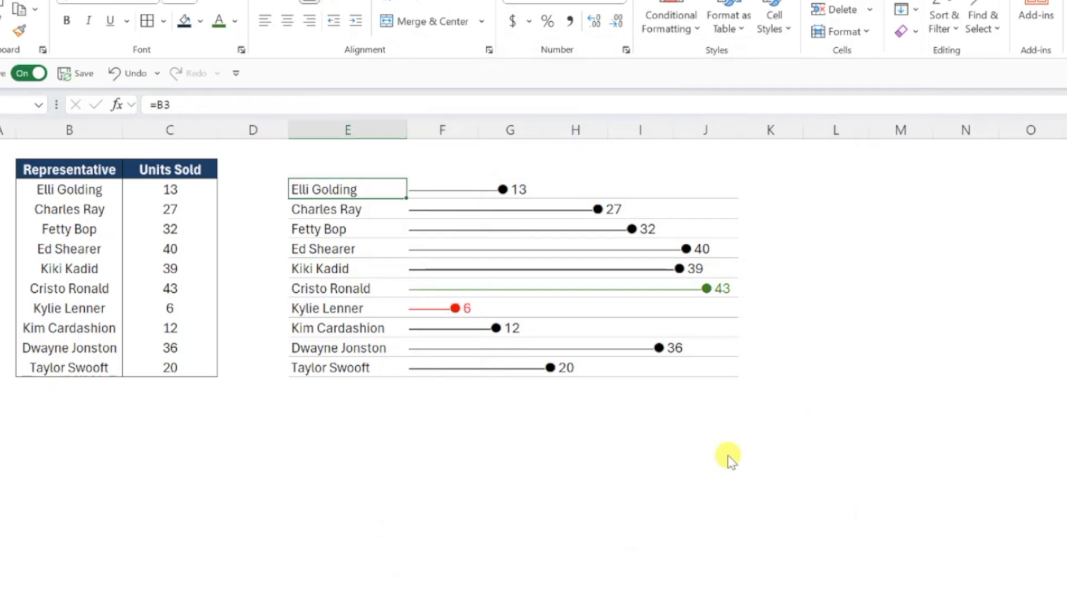
pyautogui.moveTo(339, 343)
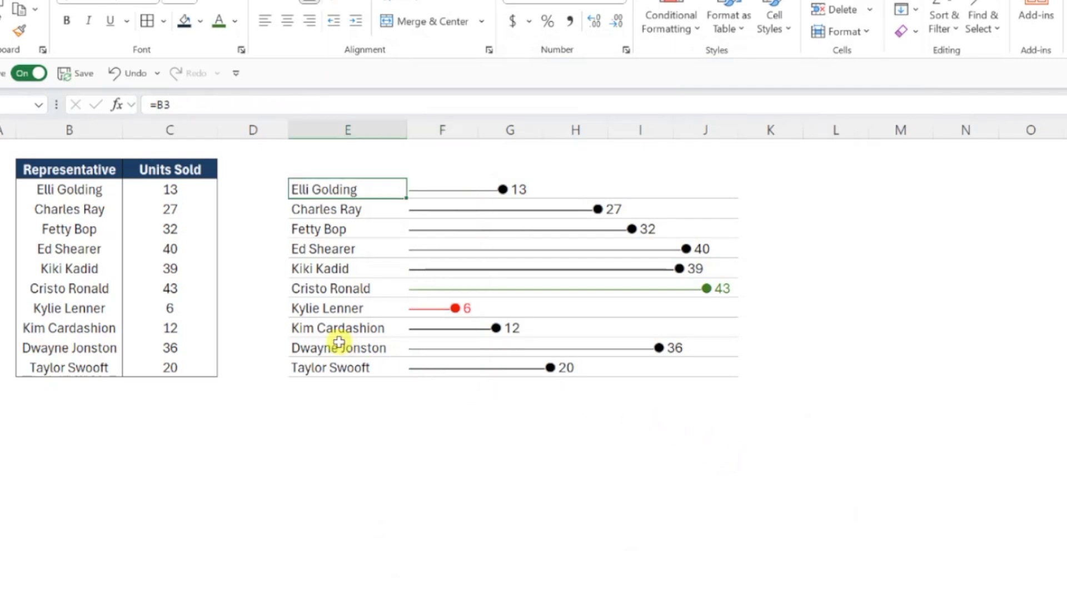
# Replace the name Fetty Bop with 'Emma Chip' in the sales table
pyautogui.write('eM')
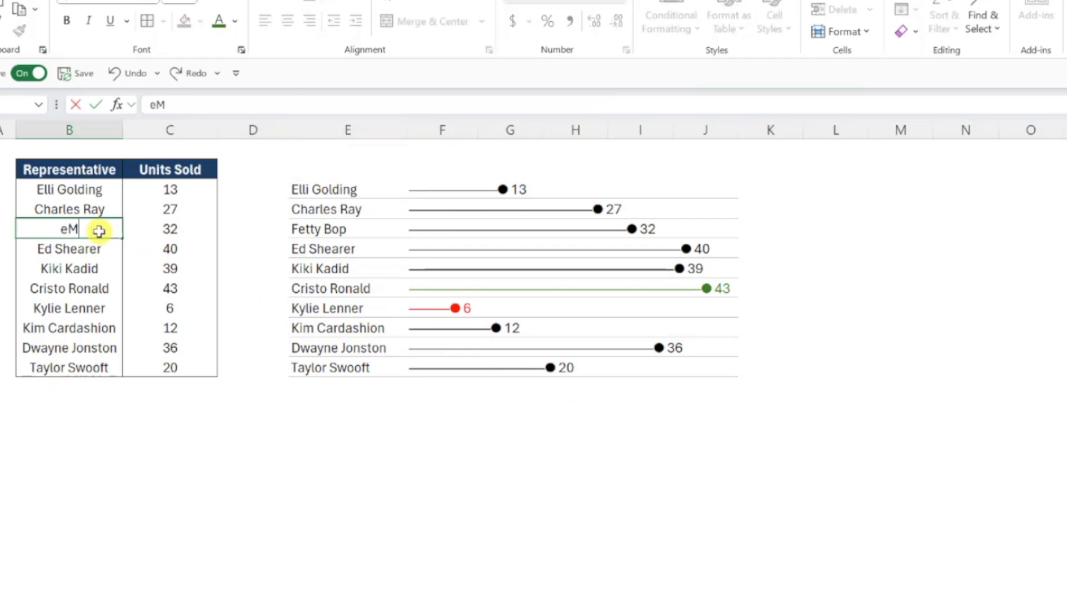
pyautogui.write('Emma Chip')
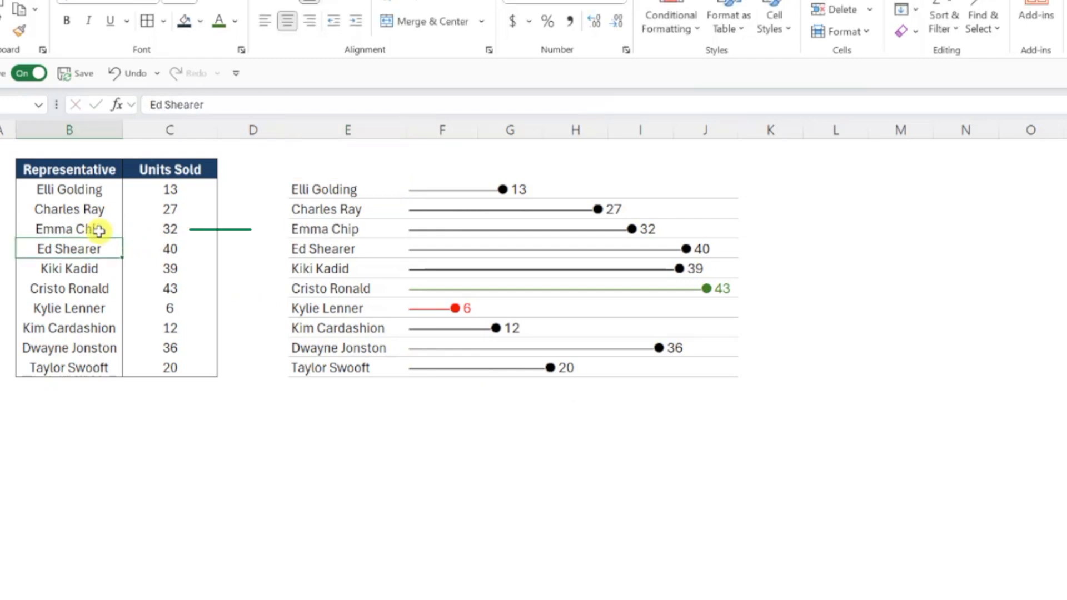